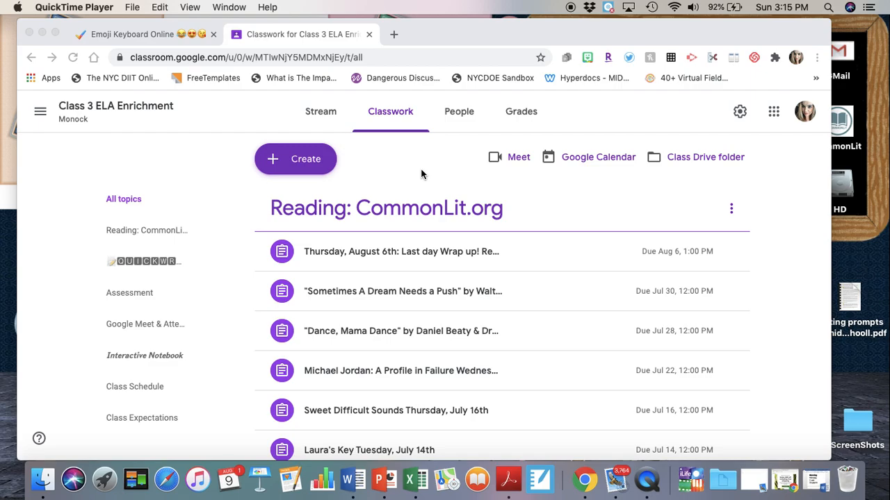
Switch to the other browser tab and load the coolsymbol.com symbols home page.
scroll("down", 3)
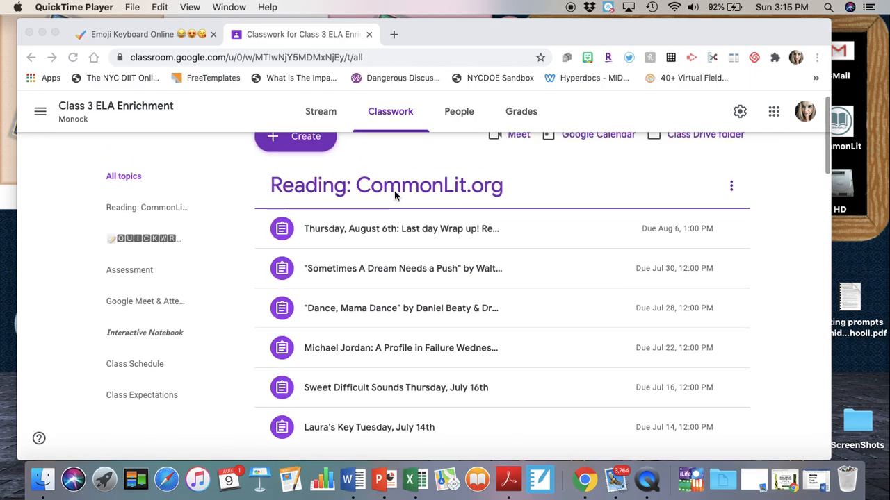
scroll("down", 3)
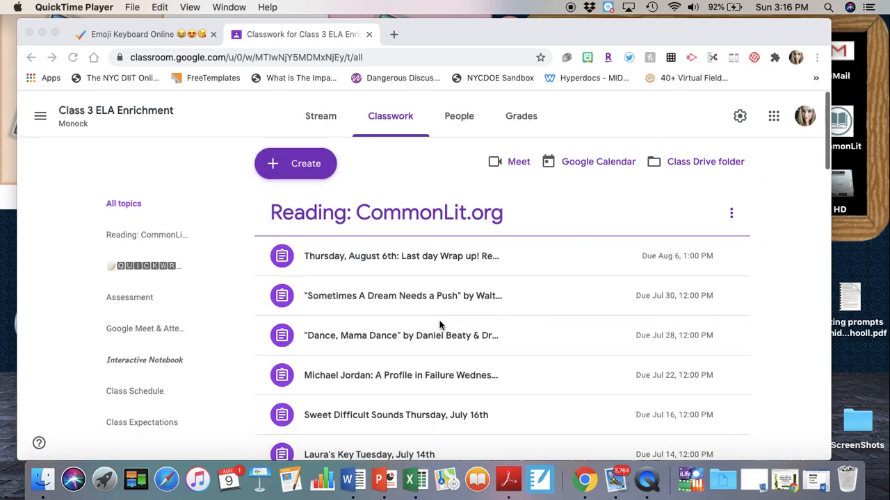
left_click(132, 33)
type("cool")
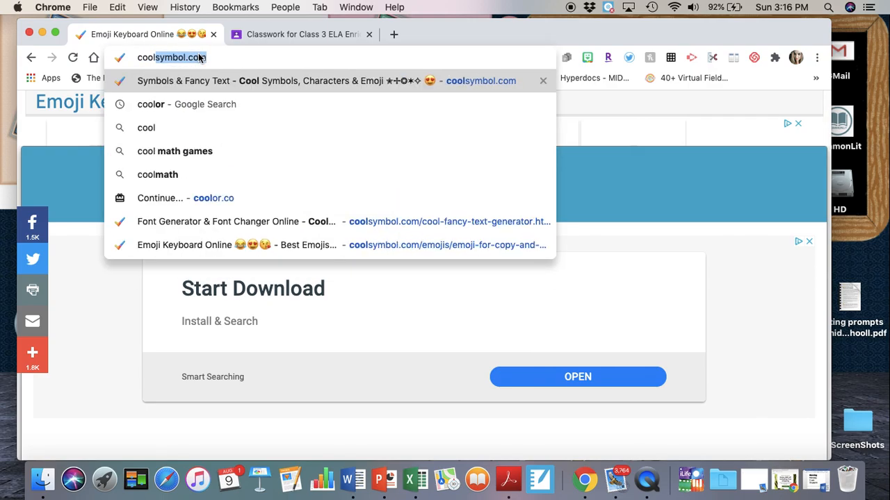
left_click(331, 80)
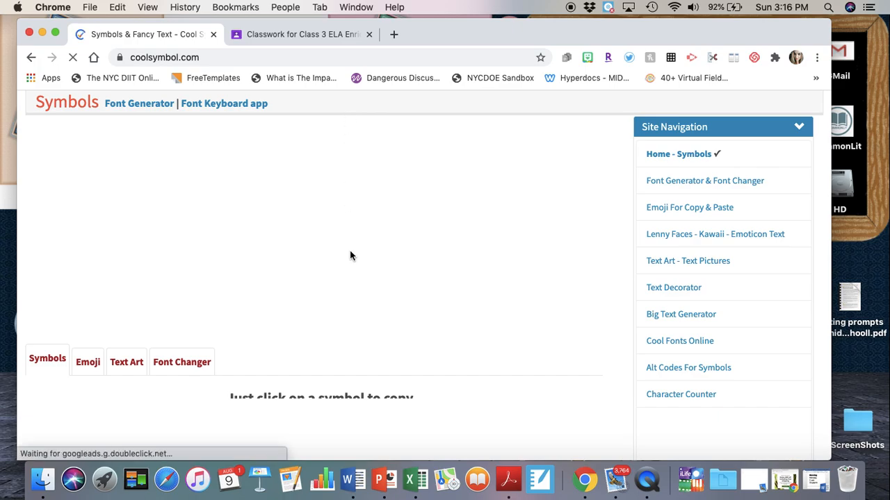
scroll("down", 3)
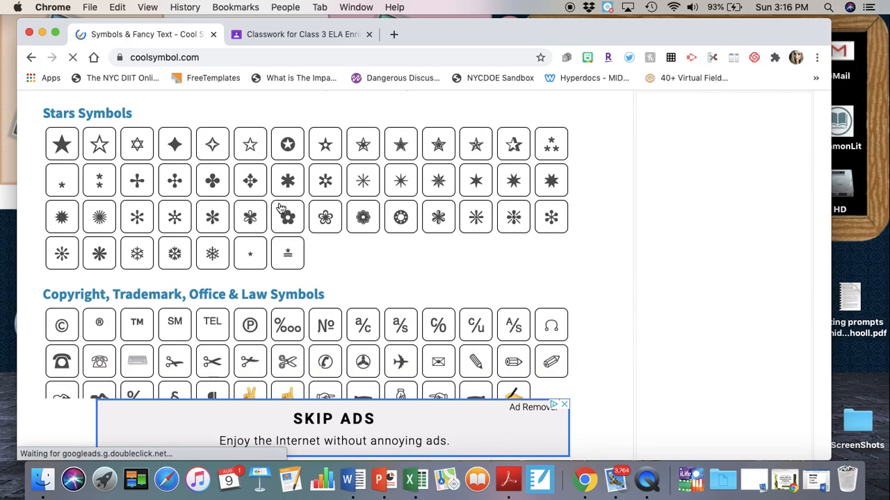
scroll("down", 3)
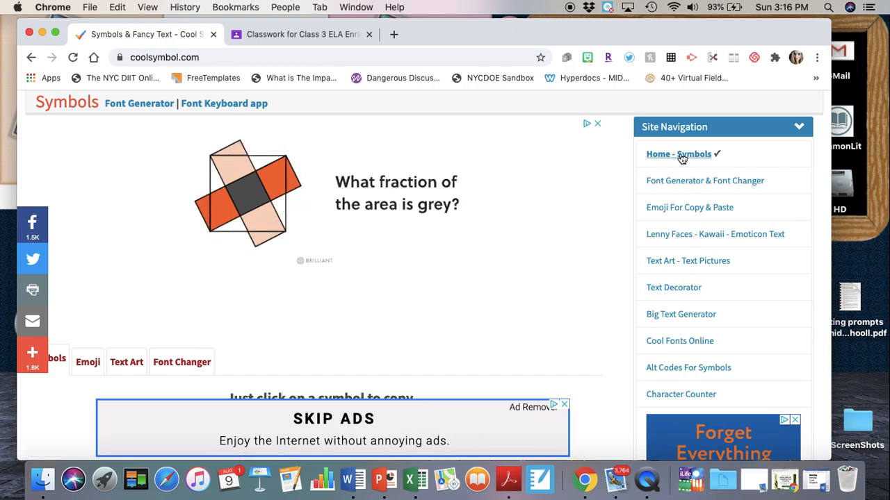
mouse_move(679, 189)
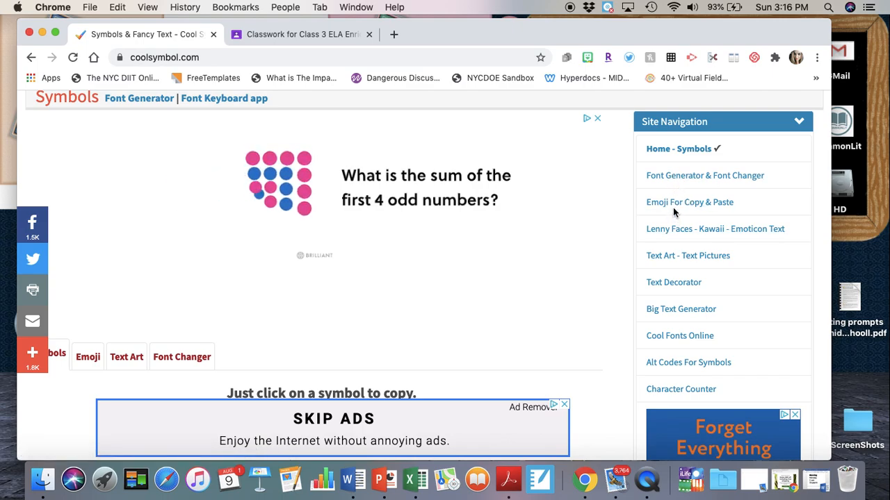
On the Emoji For Copy & Paste page, search 'book' and copy the stack-of-books emoji.
left_click(689, 202)
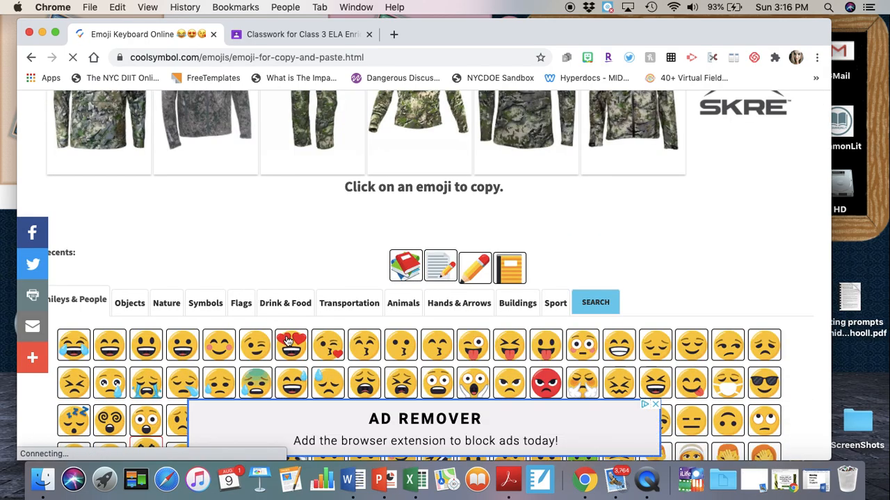
scroll("down", 3)
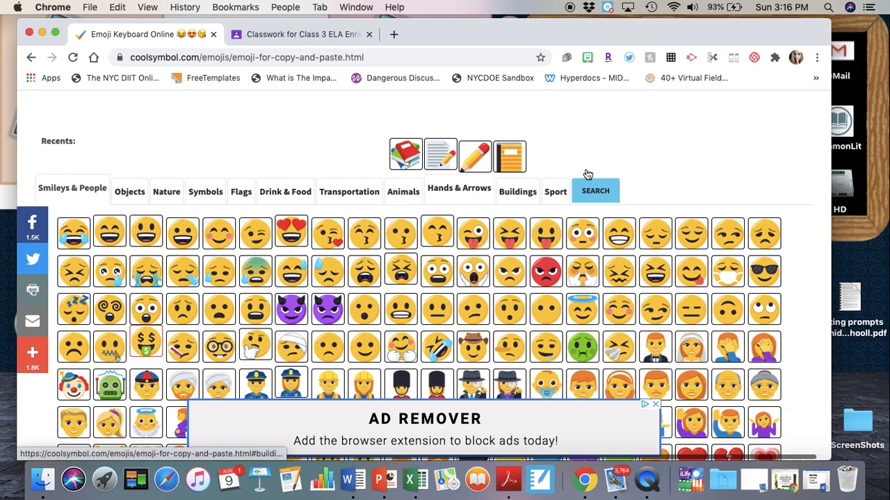
left_click(595, 190)
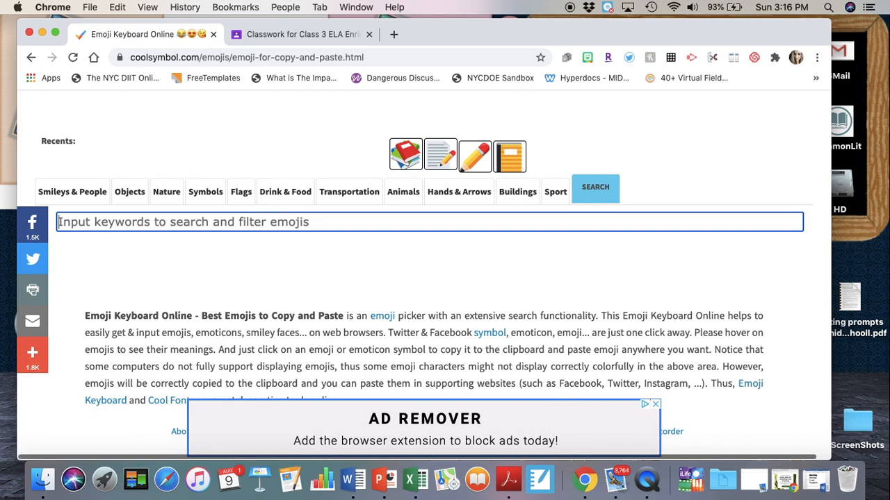
type("book")
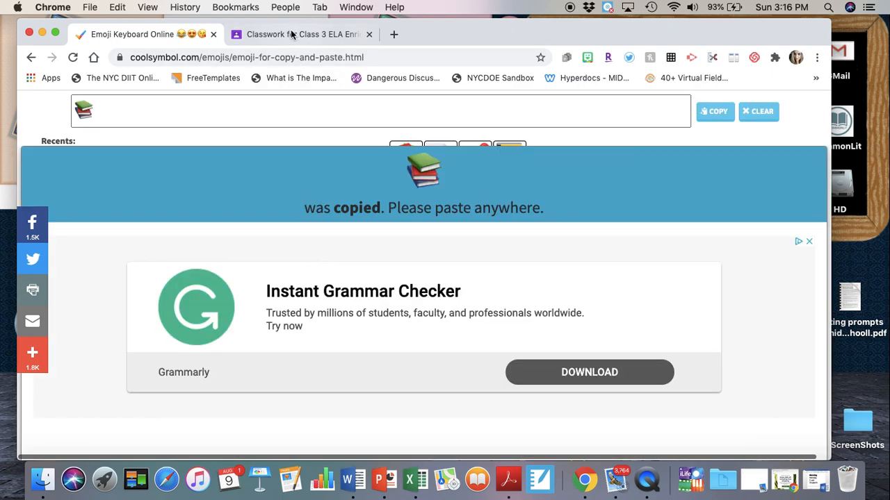
Dismiss the Grammarly ad on coolsymbol.com and return to the Classroom for Class 3 ELA tab.
left_click(303, 34)
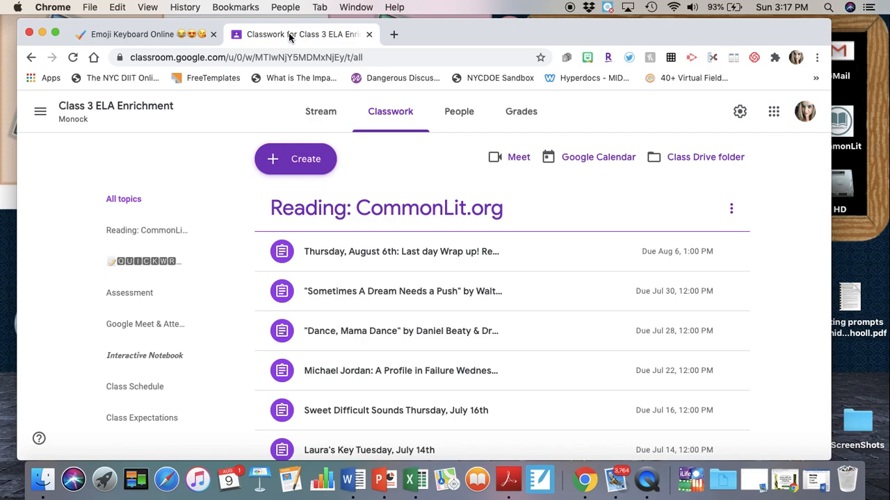
left_click(132, 33)
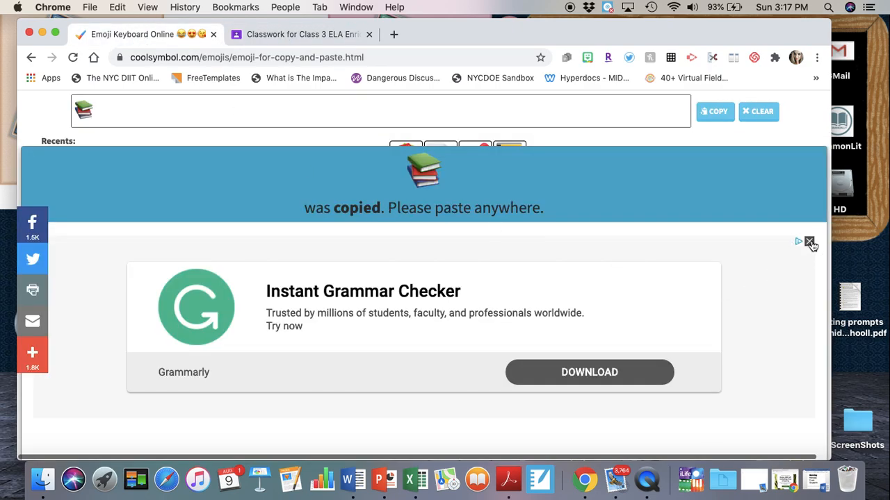
left_click(808, 242)
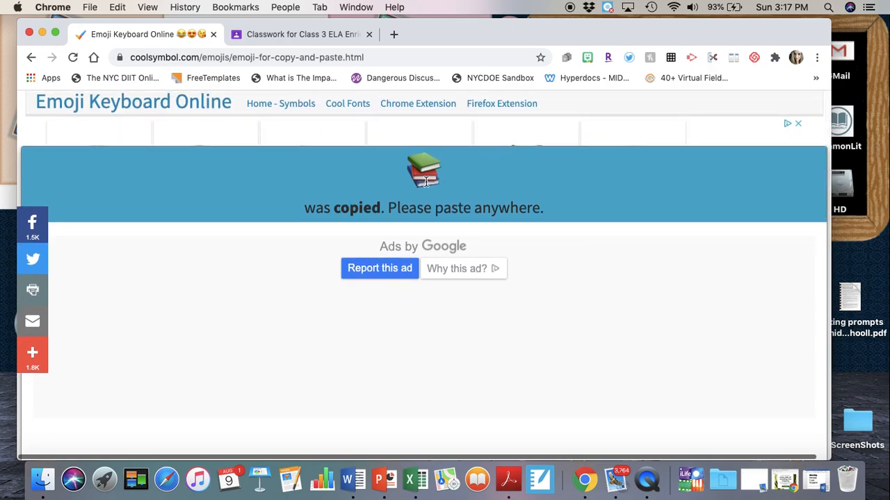
mouse_move(390, 170)
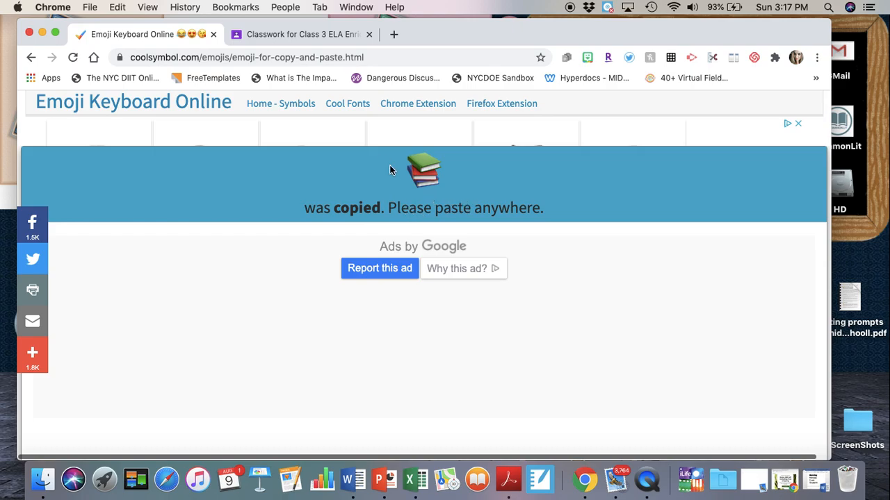
left_click(303, 34)
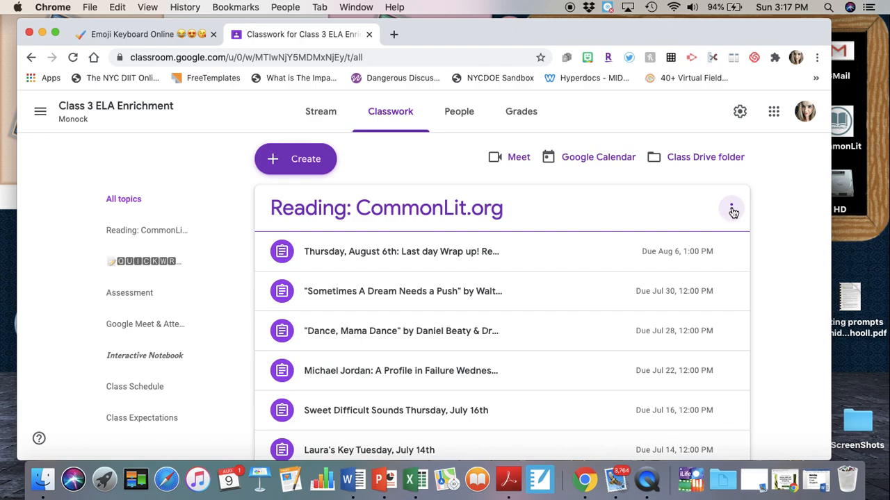
Rename the Reading: CommonLit.org topic with the books emoji pasted at the start.
left_click(731, 209)
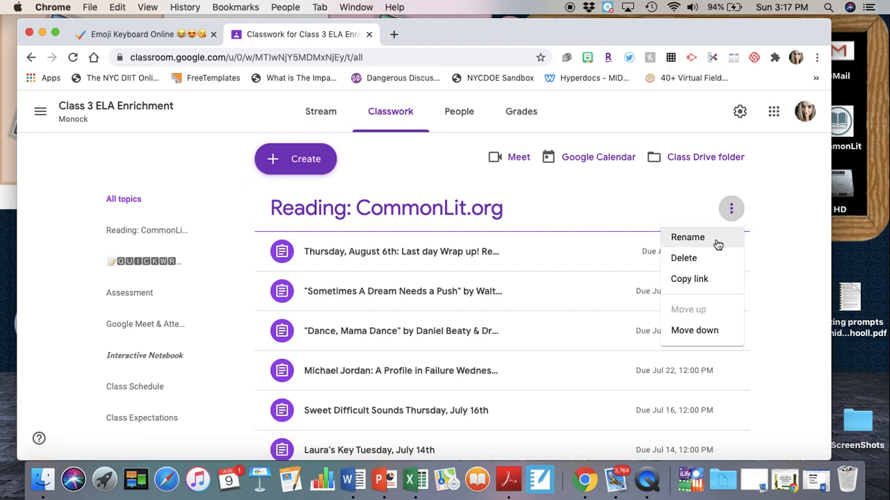
left_click(686, 236)
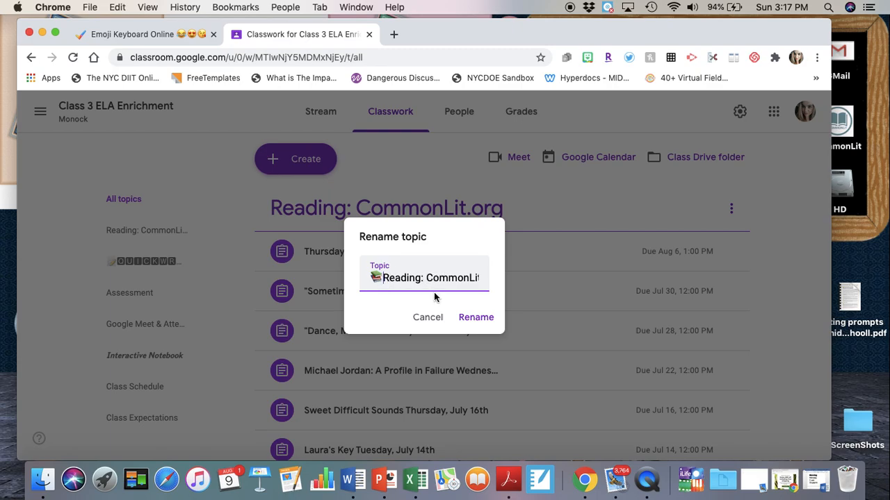
left_click(475, 317)
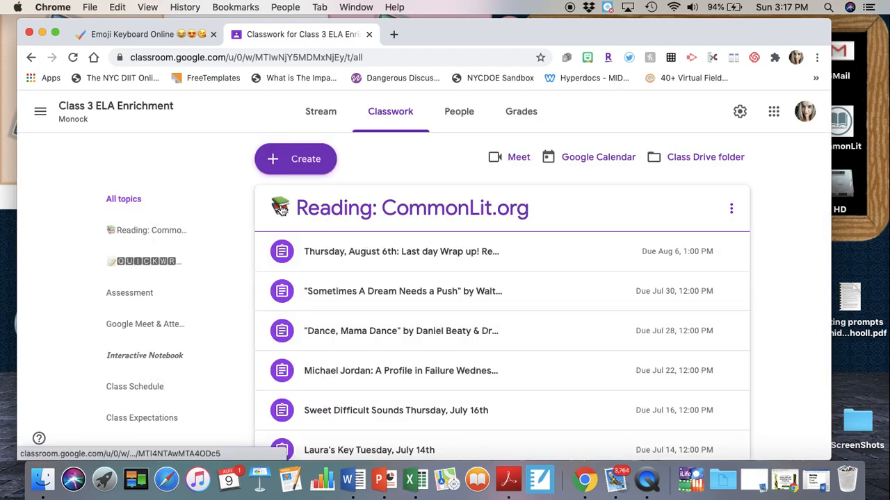
mouse_move(285, 212)
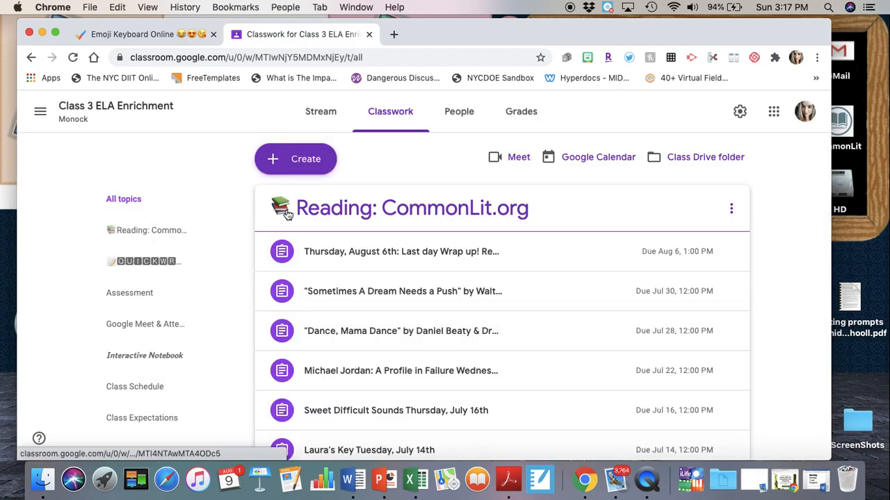
mouse_move(475, 225)
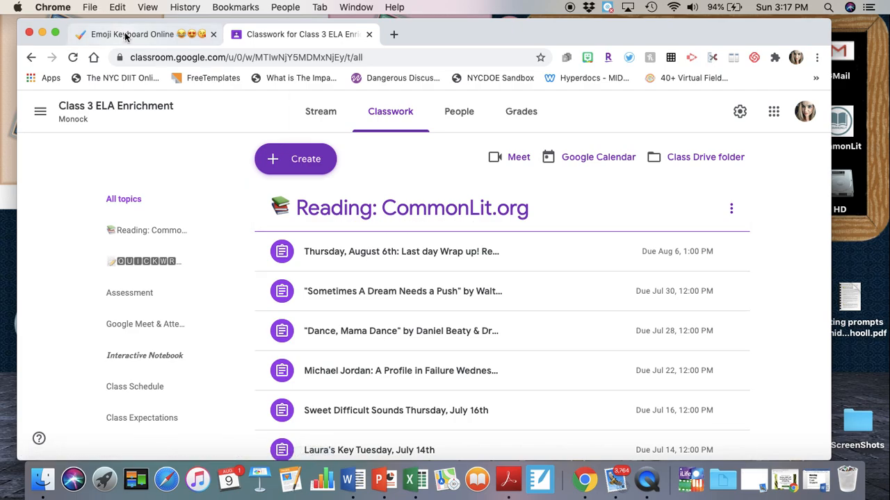
From the coolsymbol.com tab, load the Cool Fancy Text Generator page and reach its input box.
left_click(132, 34)
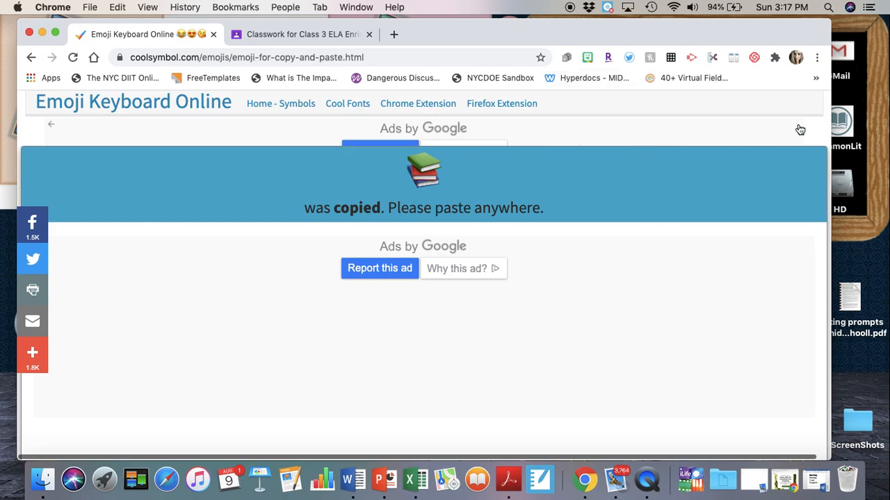
scroll("down", 3)
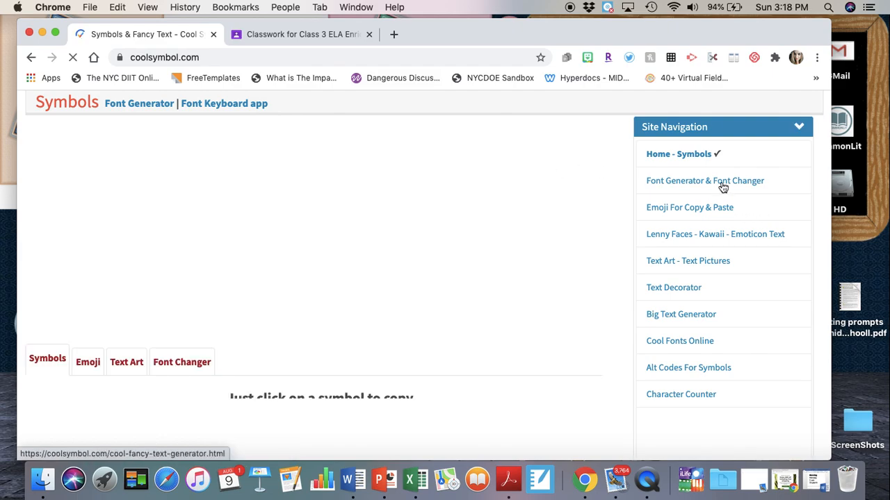
left_click(705, 181)
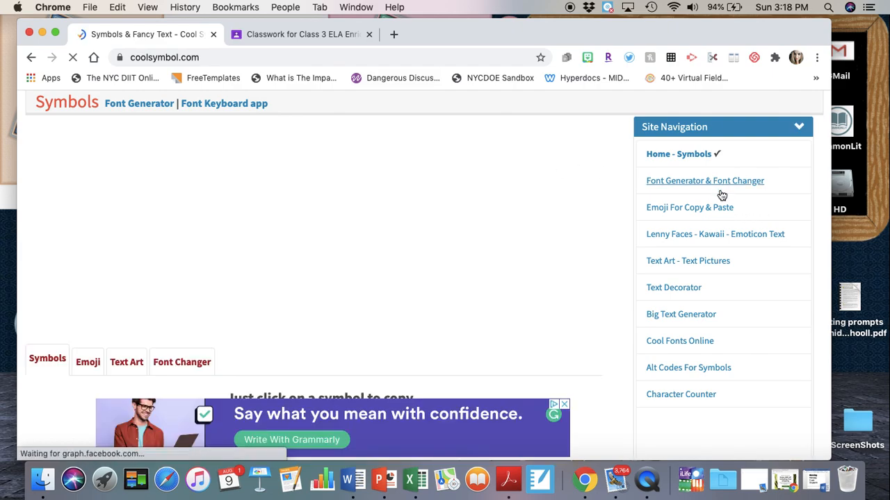
left_click(705, 181)
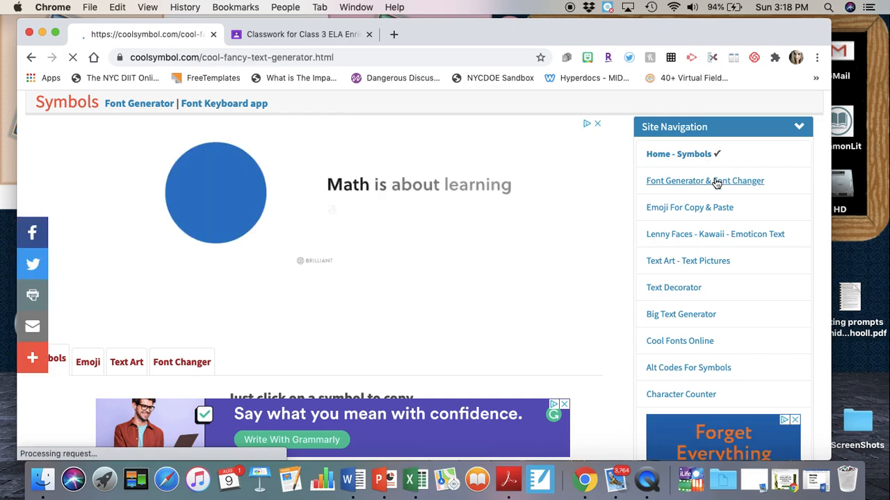
left_click(704, 180)
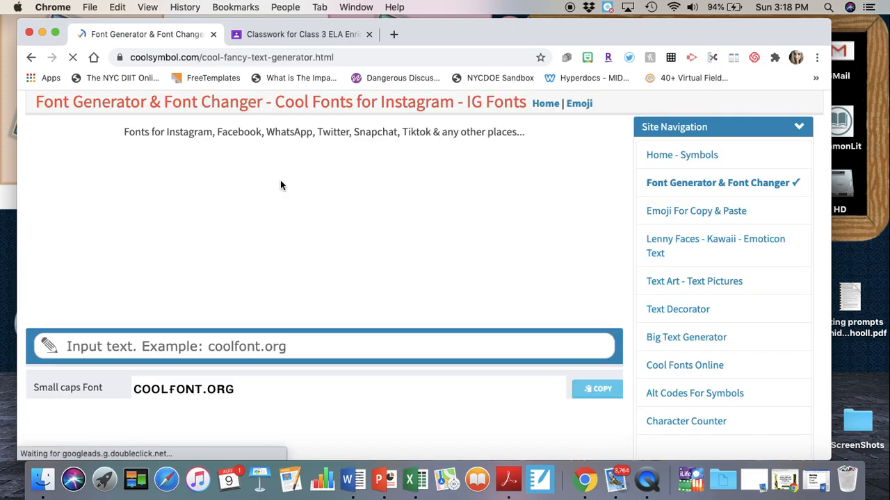
scroll("down", 3)
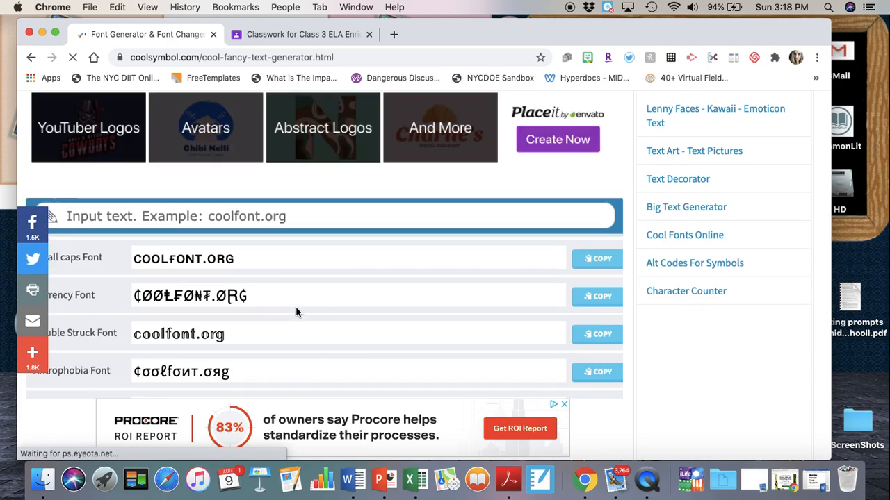
Enter 'Reading: CommonLit.org' in the generator to convert it into fancy font styles.
left_click(299, 217)
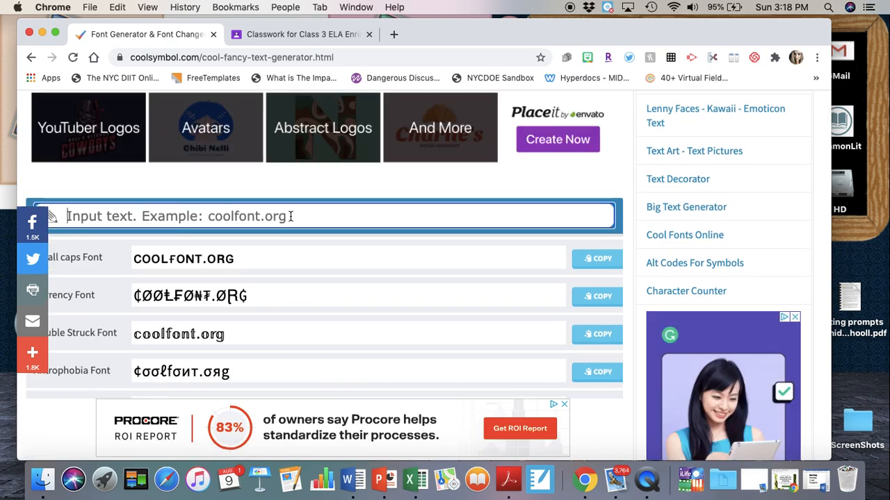
type("Reading: C")
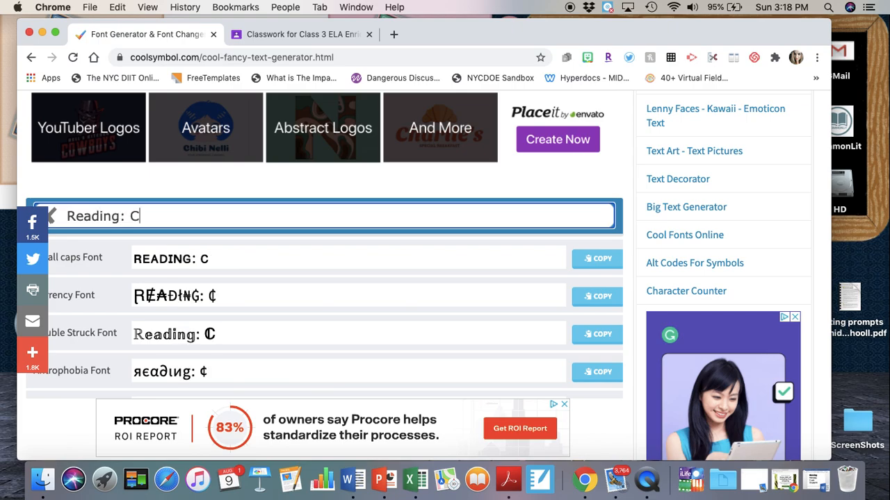
type("ommonLit.o")
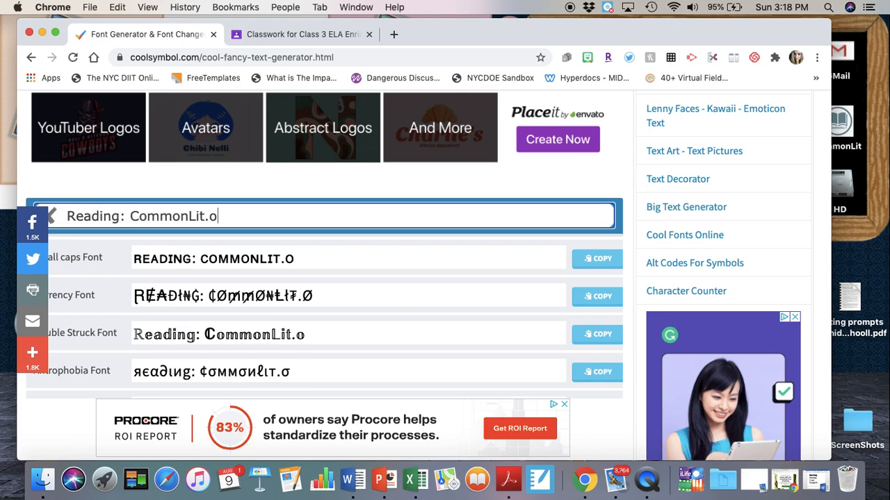
type("rg")
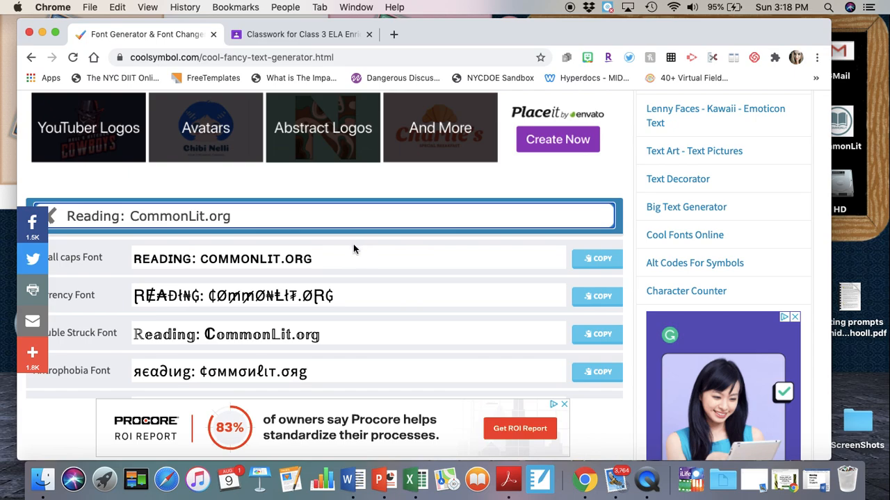
scroll("down", 3)
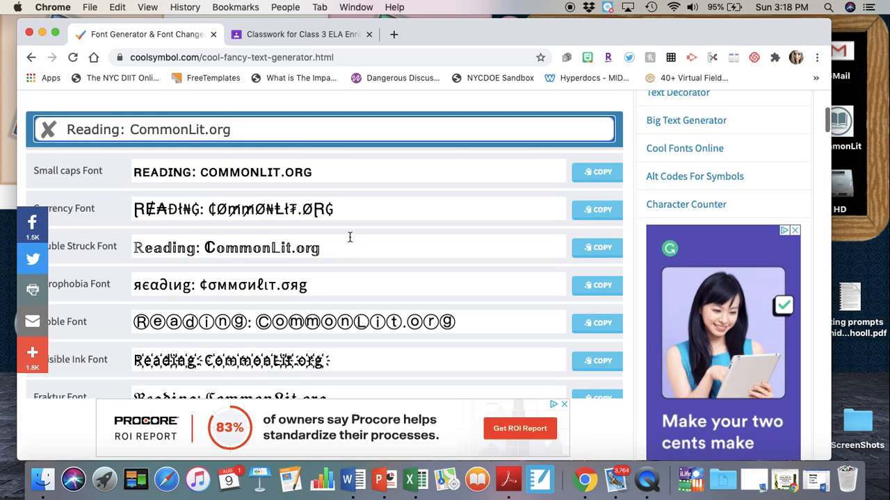
scroll("down", 3)
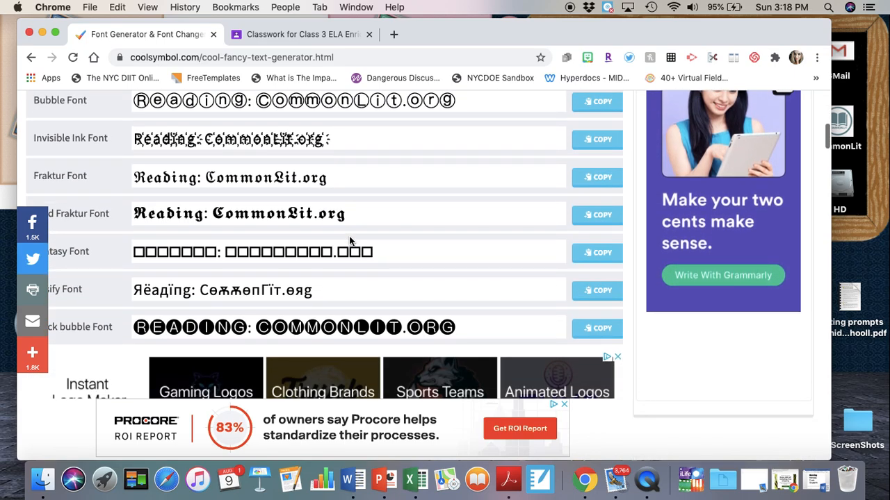
scroll("down", 3)
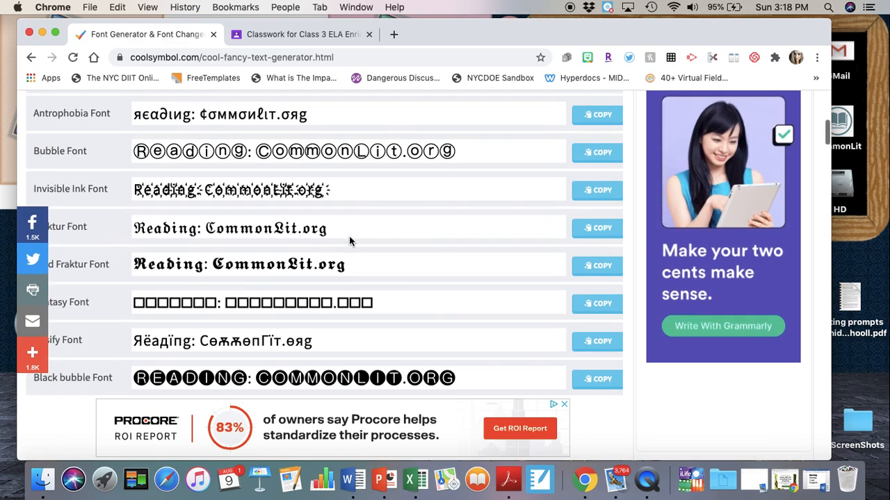
scroll("up", 3)
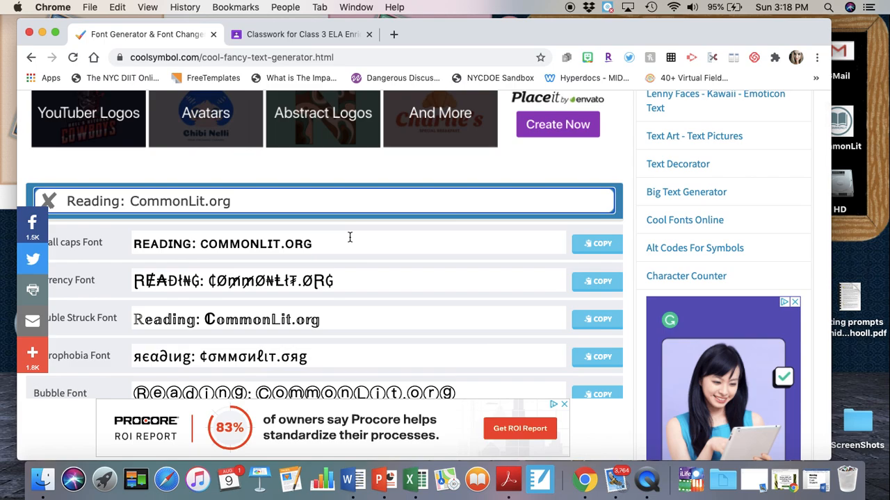
scroll("down", 3)
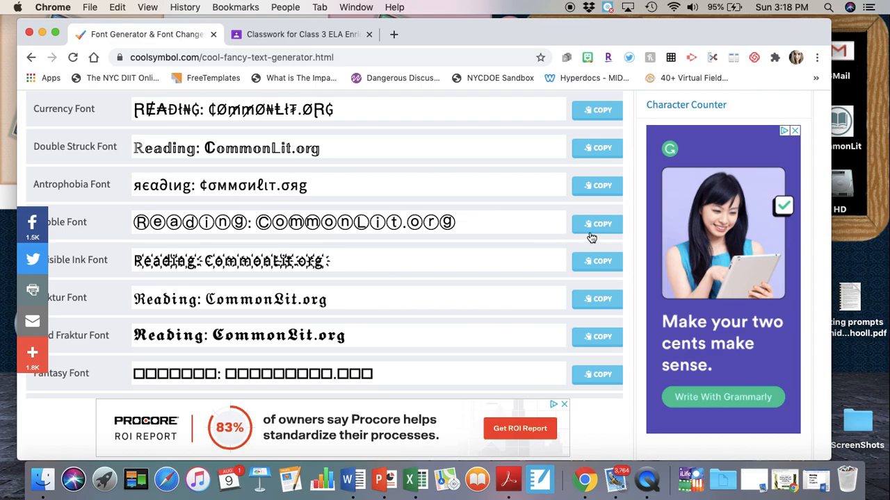
Copy the Bubble Font version of the text and return to the Google Classroom tab.
left_click(596, 223)
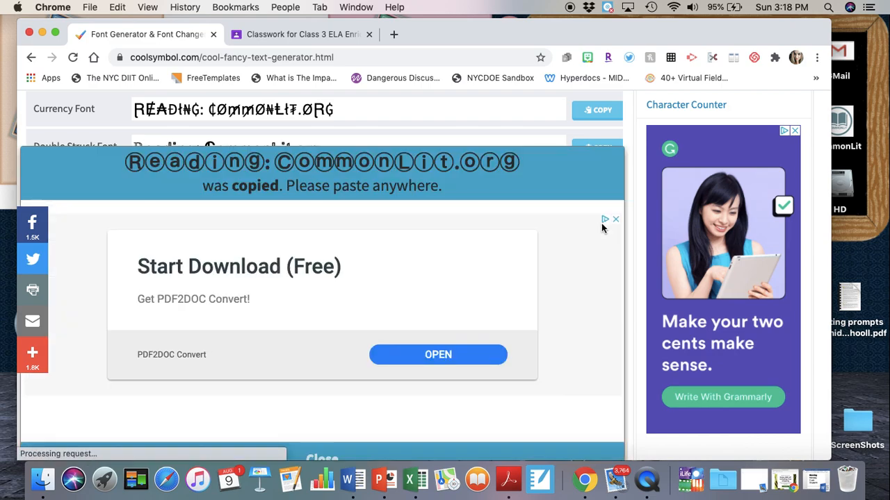
left_click(303, 33)
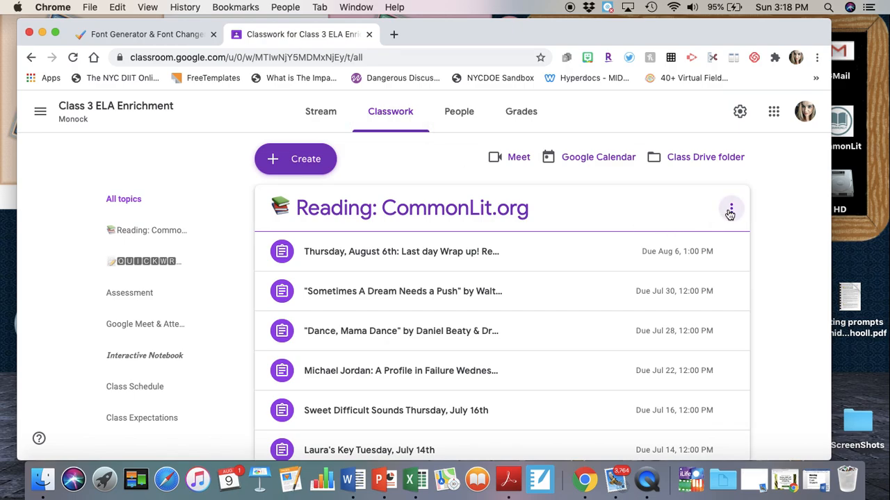
Replace the Reading topic's text after the books emoji with the bubble-letter 'Reading: CommonLit.org'.
left_click(730, 208)
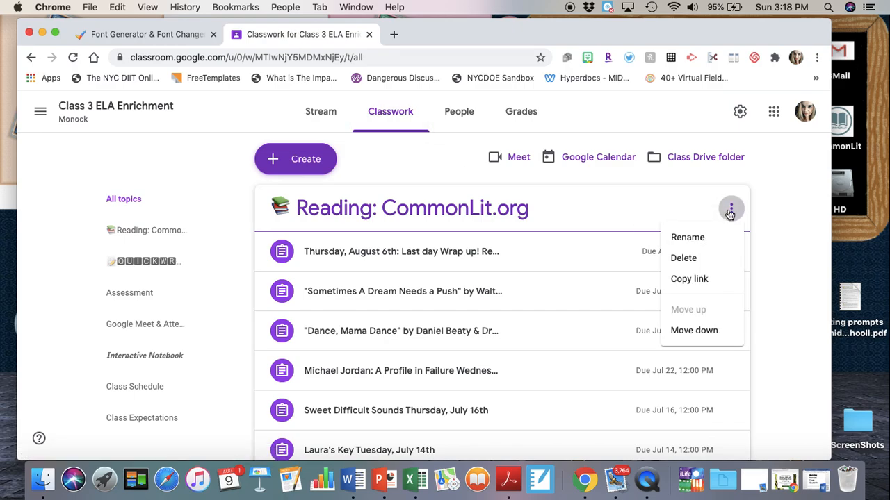
mouse_move(687, 237)
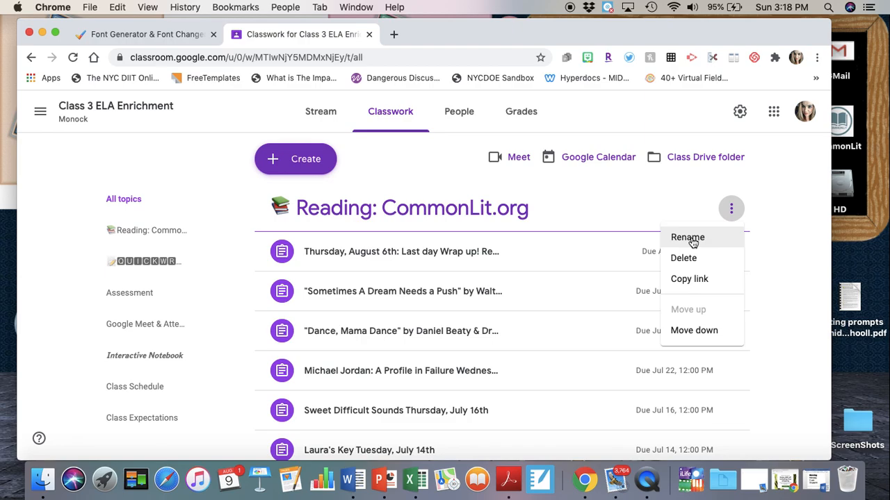
mouse_move(709, 249)
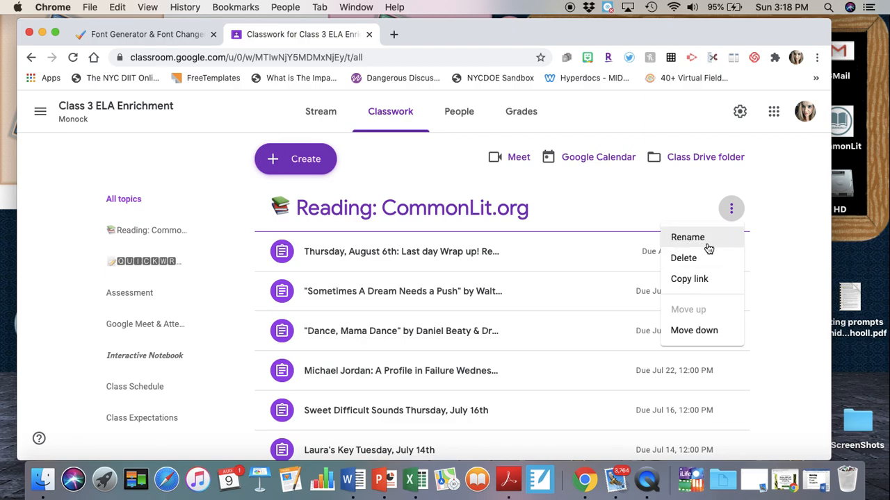
left_click(687, 236)
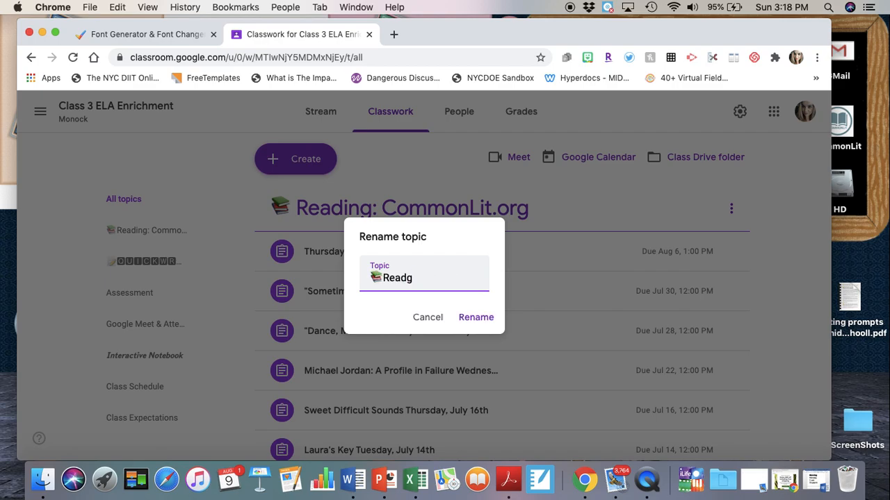
key("Backspace")
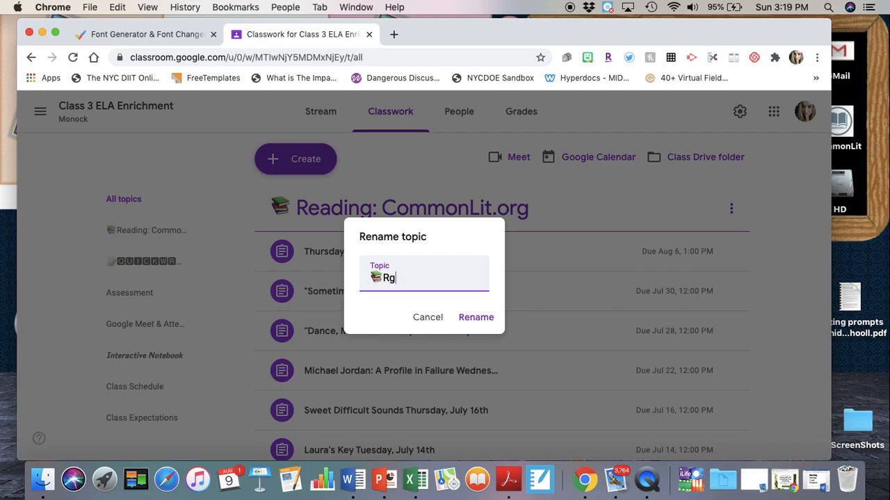
key("backspace")
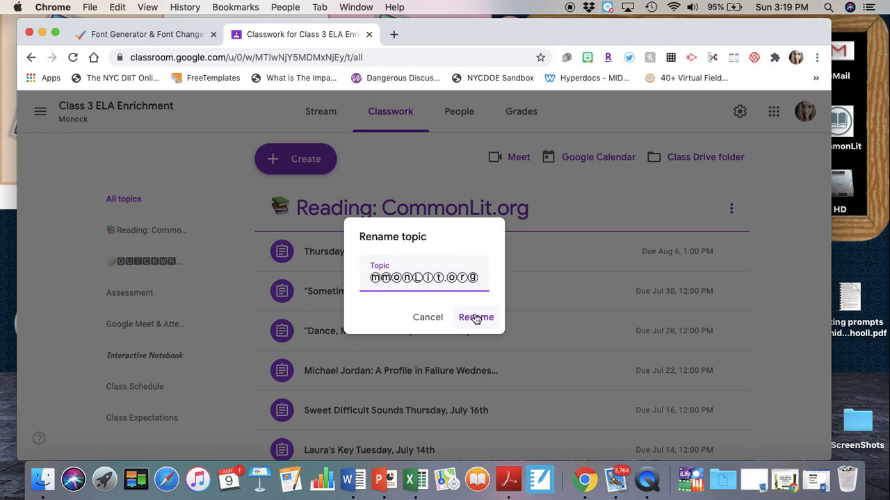
left_click(475, 316)
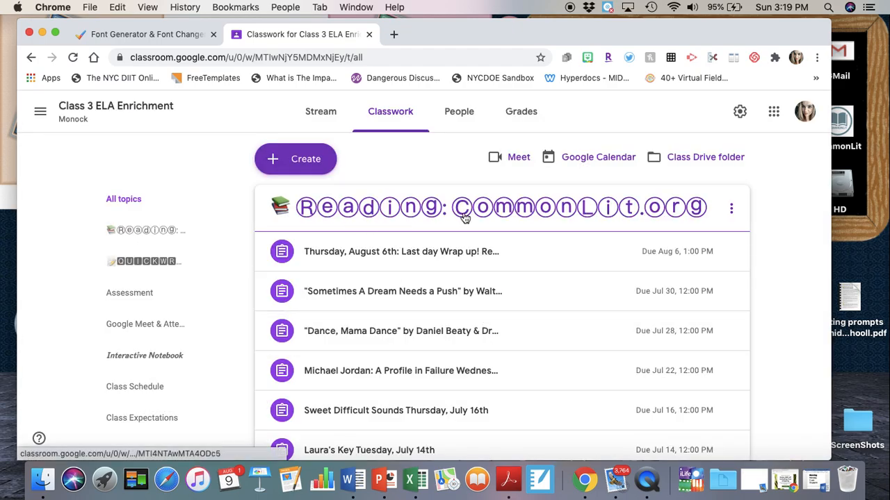
mouse_move(370, 270)
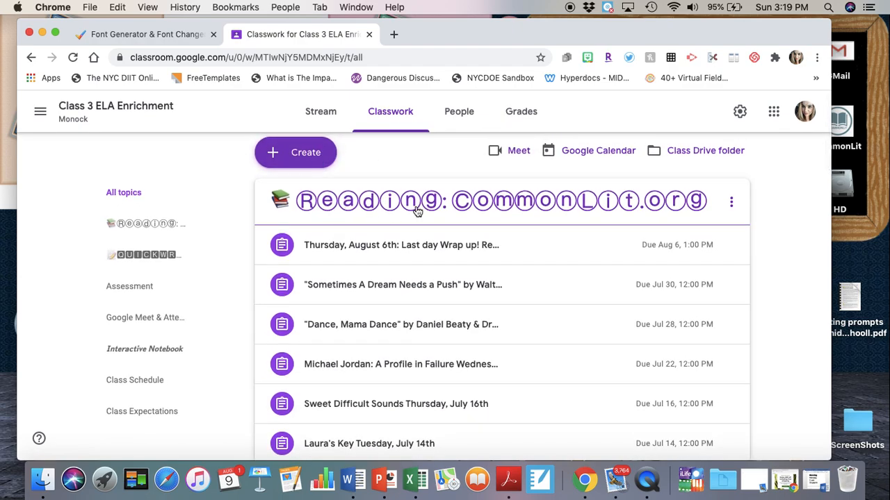
mouse_move(423, 189)
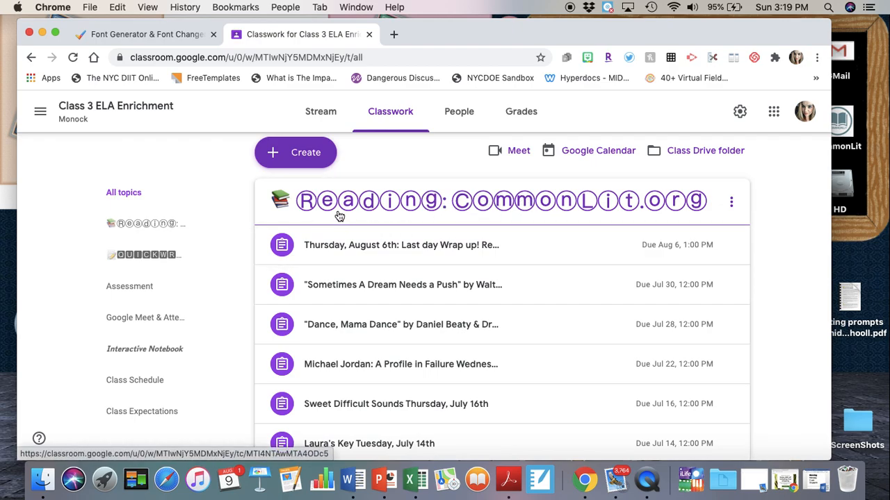
mouse_move(290, 200)
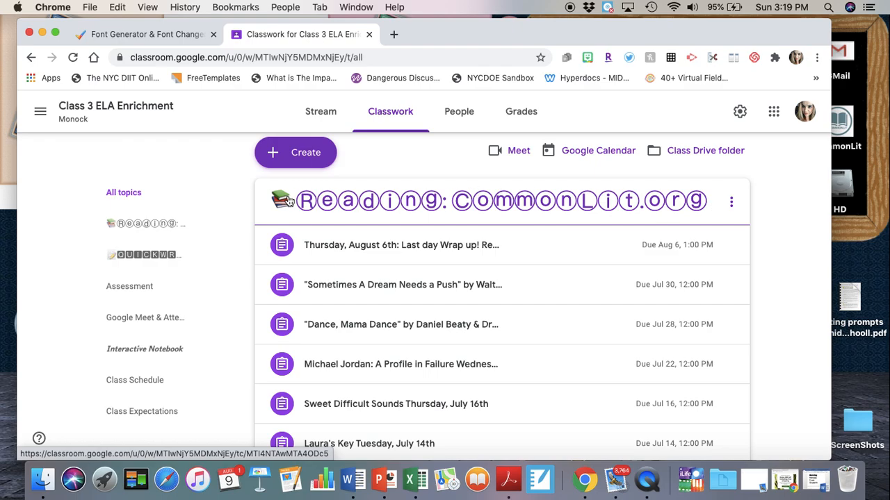
Copy the stack-of-books emoji again from coolsymbol.com and return to the Classroom tab.
left_click(141, 33)
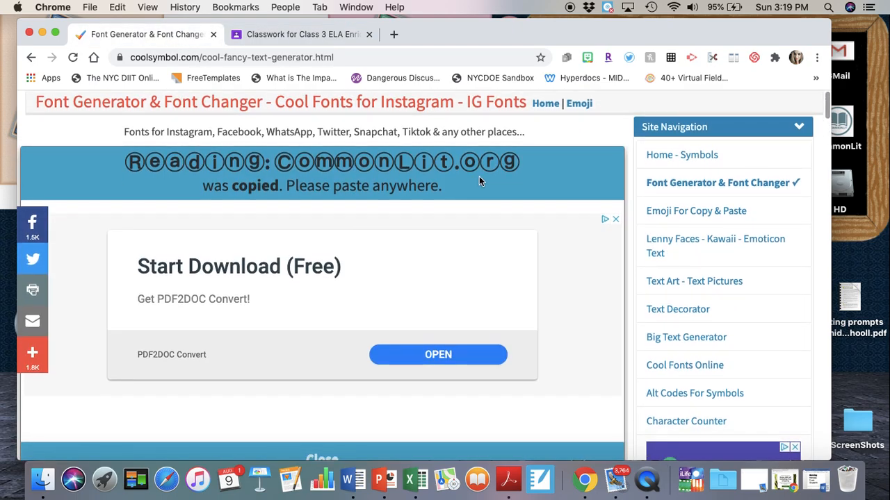
left_click(695, 211)
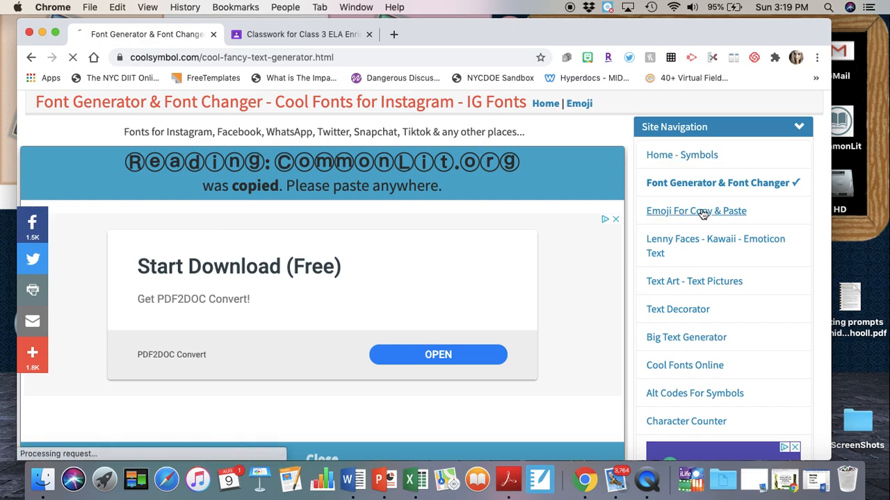
left_click(695, 212)
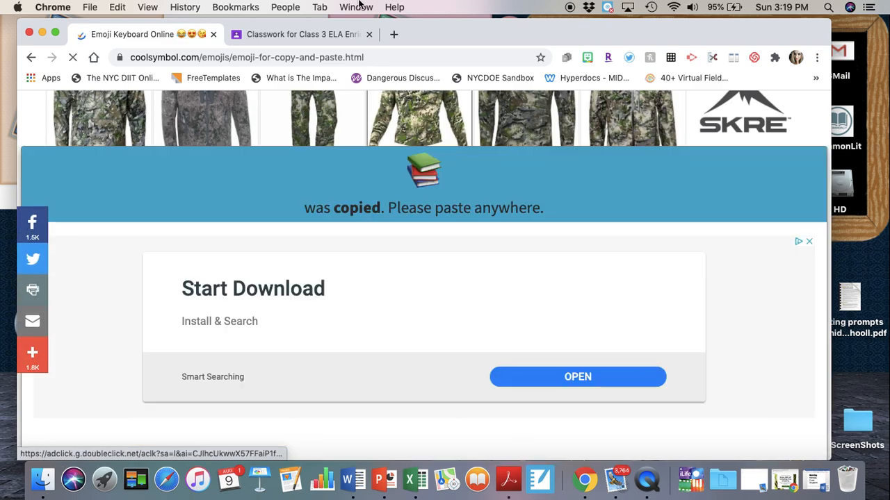
left_click(303, 33)
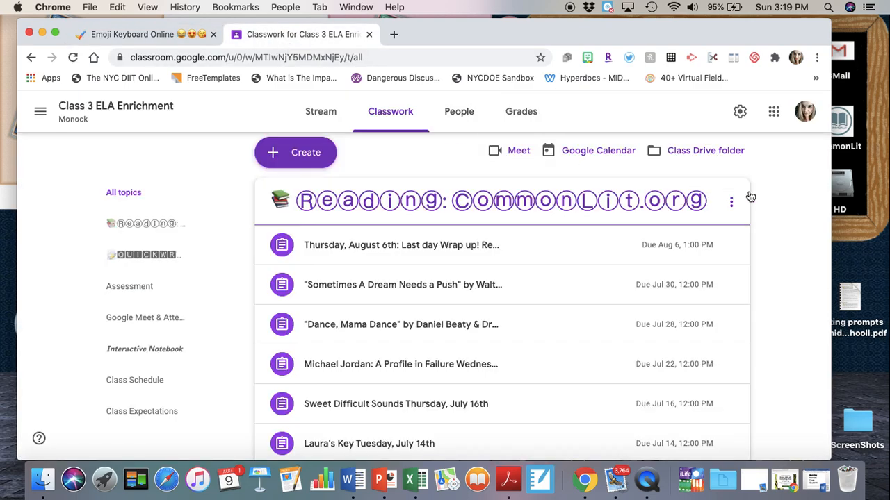
Rename the Reading topic as the books emoji plus bubble-letter 'Reading: CommonLit.org' and save it.
left_click(731, 202)
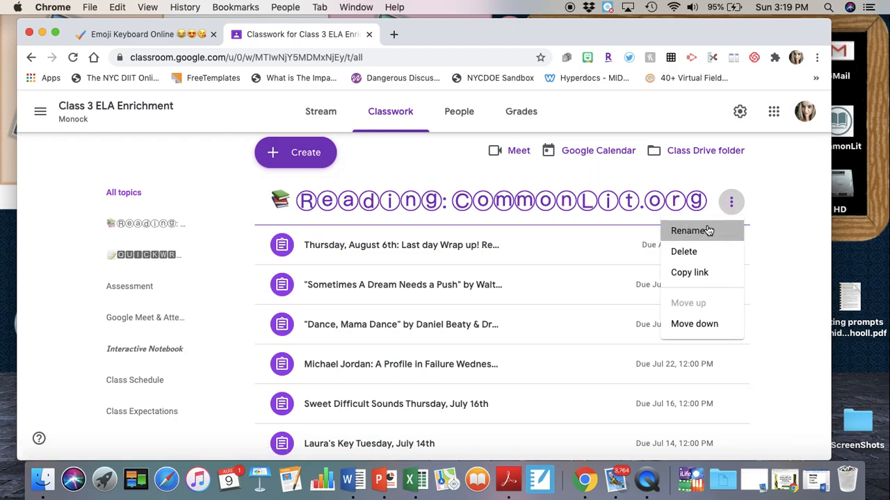
left_click(689, 231)
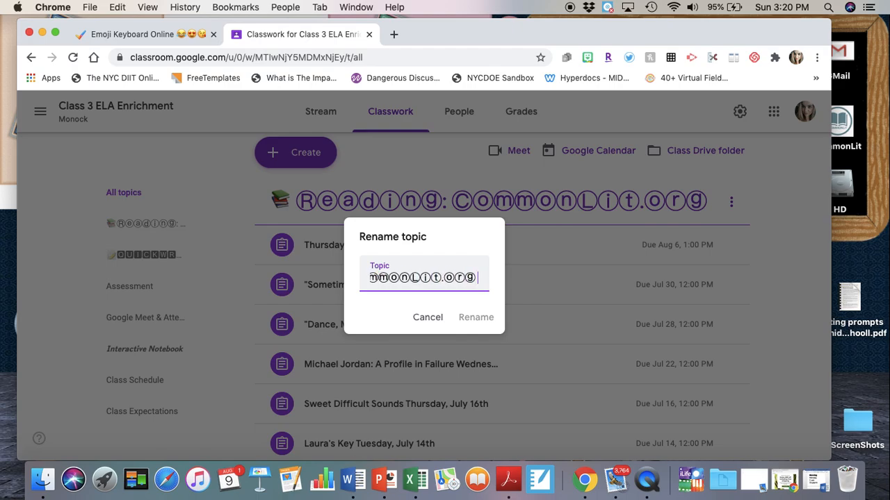
left_click(475, 317)
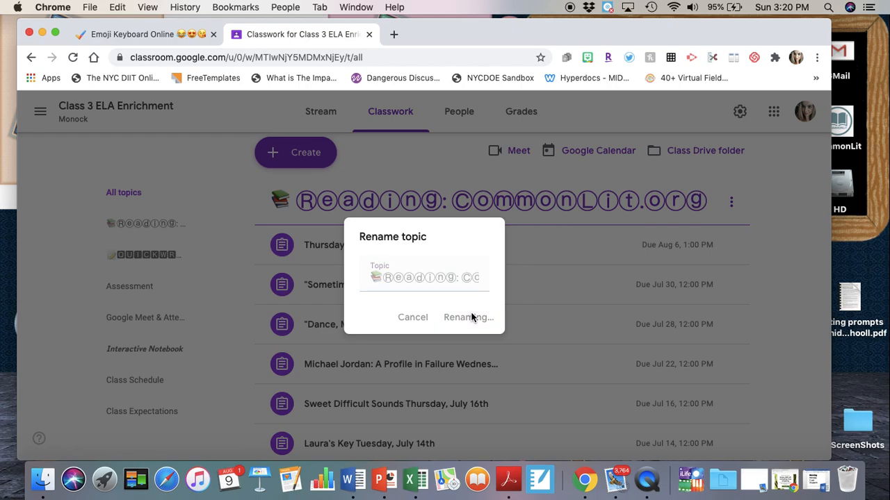
left_click(467, 316)
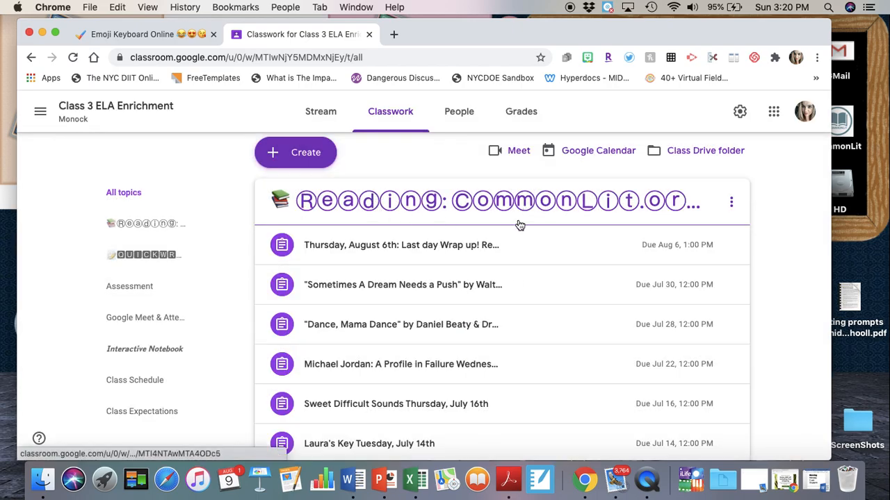
Scroll to the Assessment topic, open its three-dot options, then switch to the coolsymbol.com tab.
scroll("down", 3)
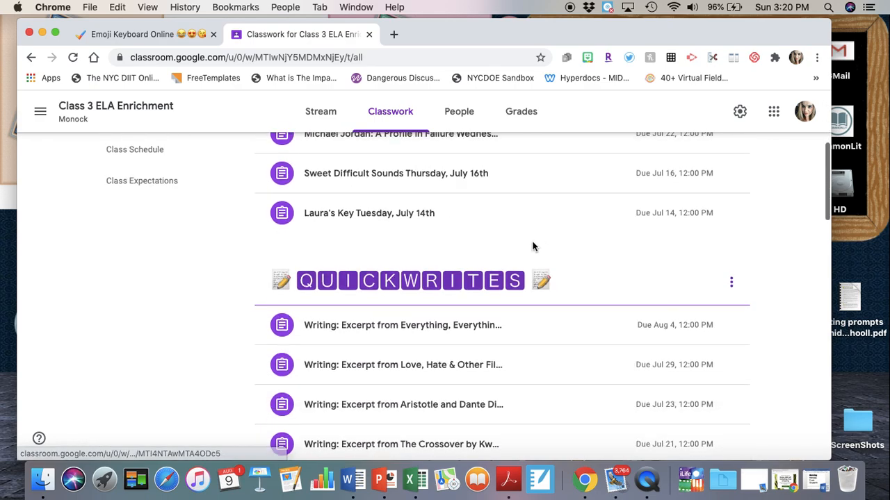
scroll("down", 3)
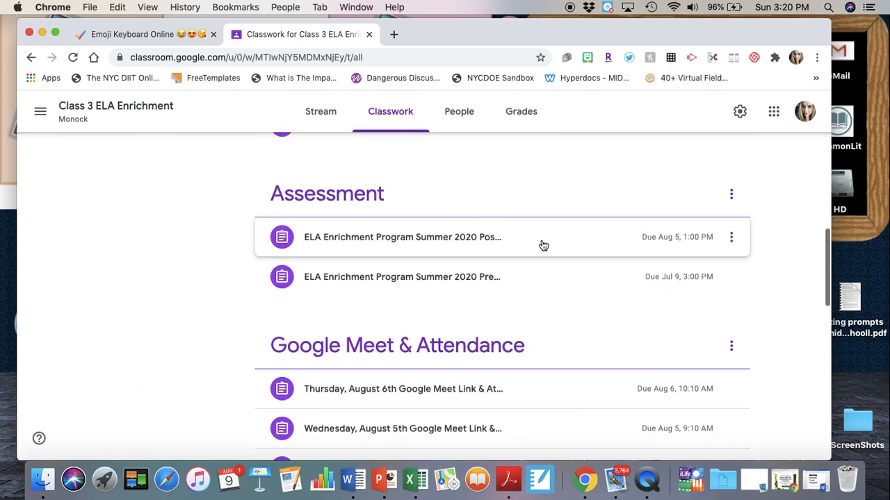
scroll("down", 3)
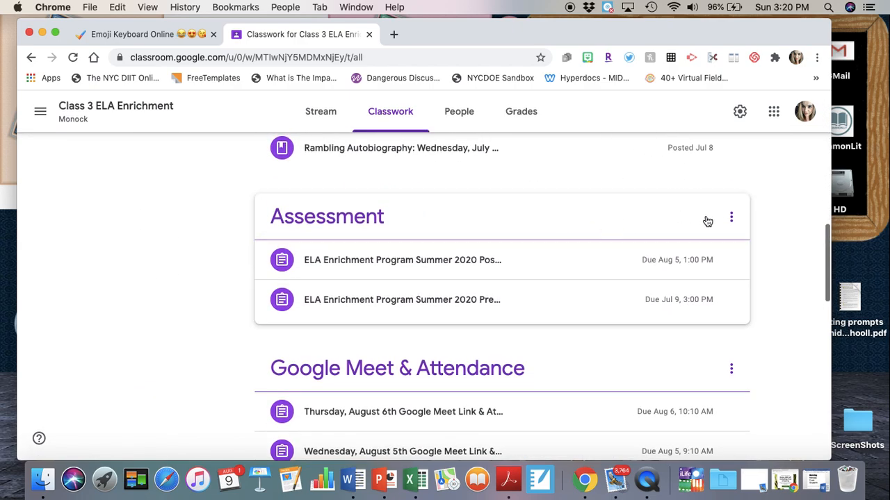
left_click(731, 217)
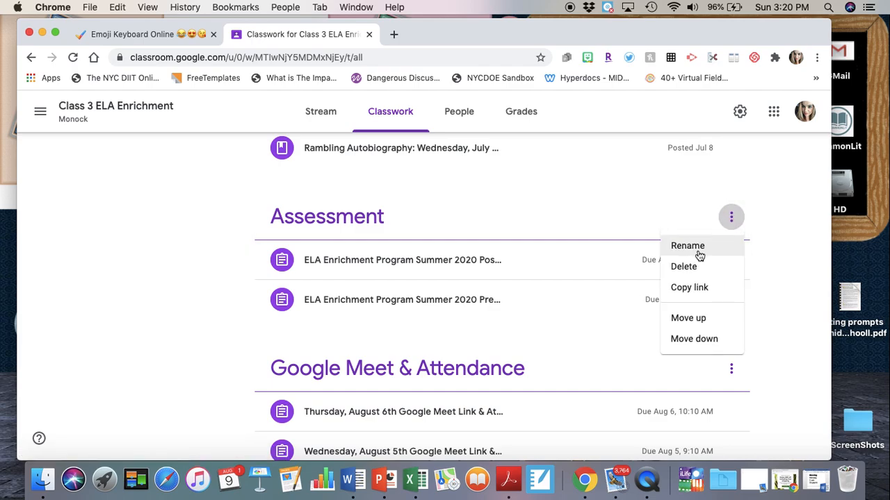
mouse_move(136, 29)
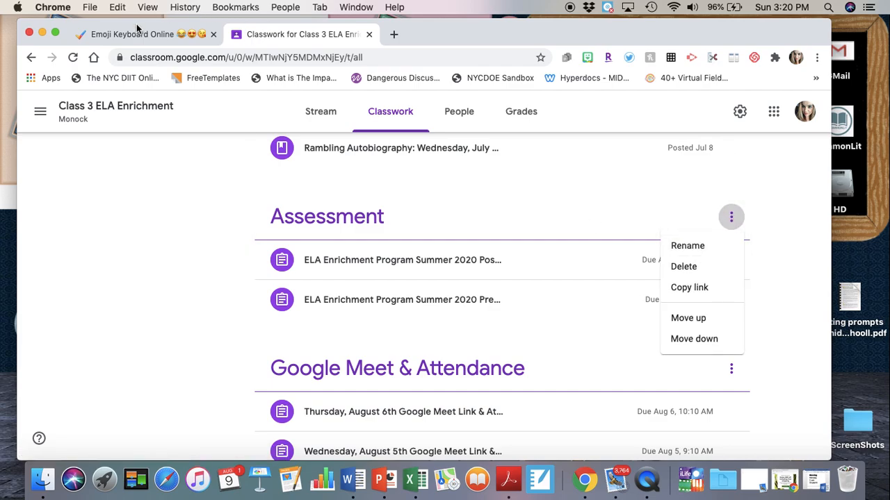
left_click(132, 34)
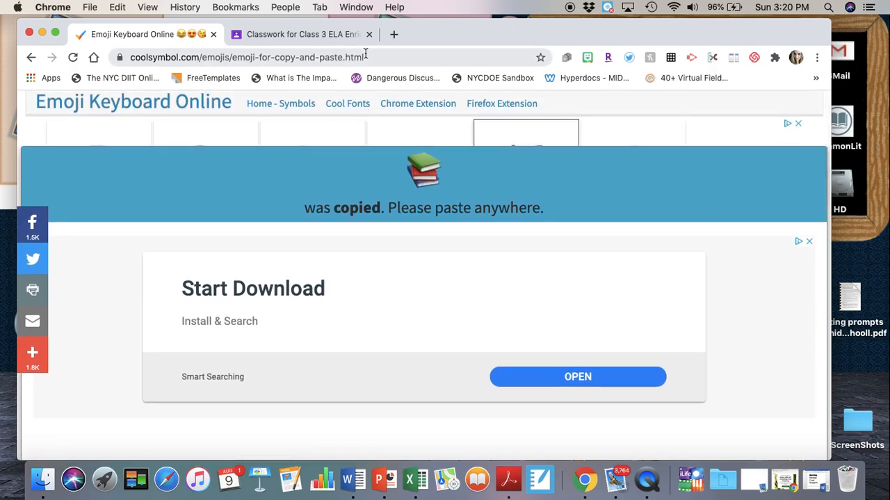
mouse_move(281, 102)
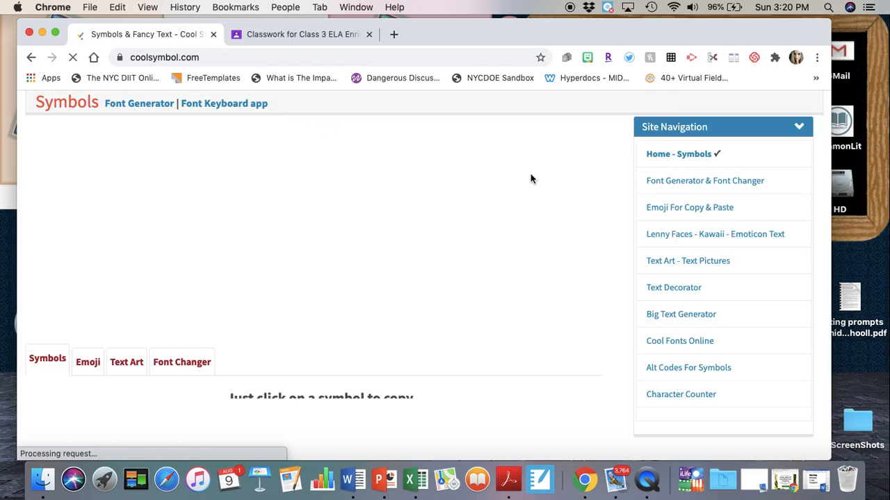
Search CoolSymbol's emoji page for 'check', copy the ☑ symbol and return to Classroom.
left_click(689, 207)
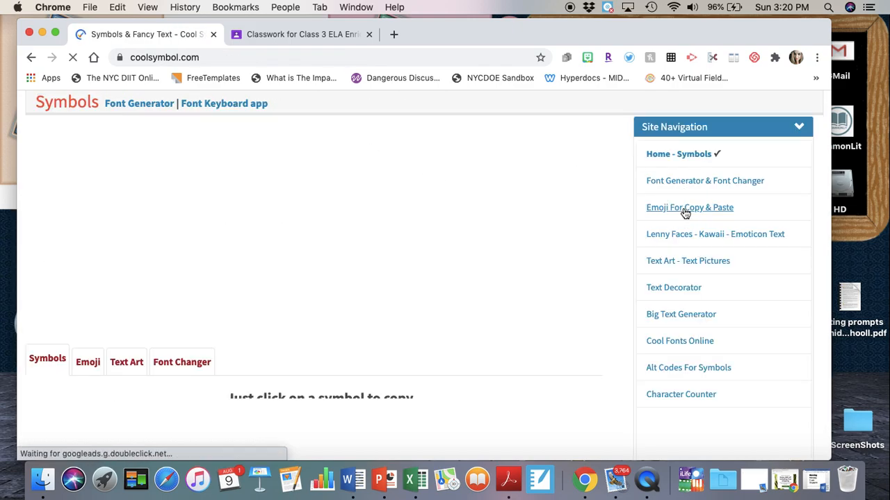
left_click(690, 207)
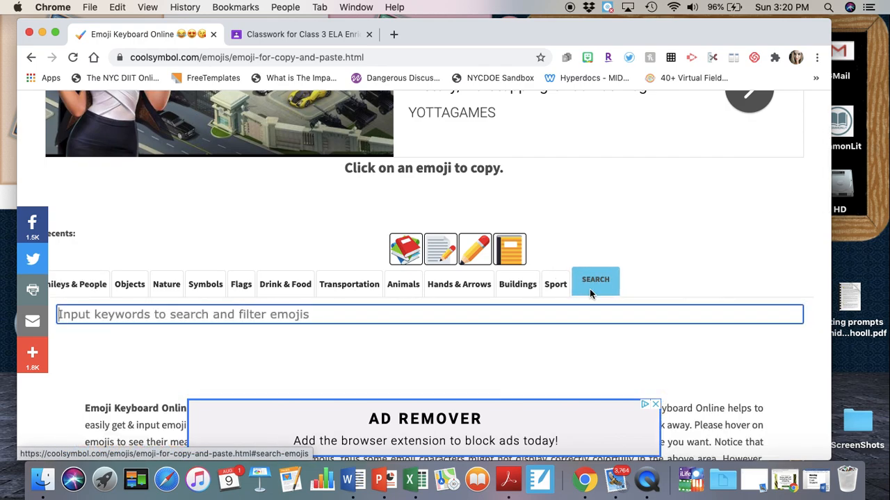
type("asses")
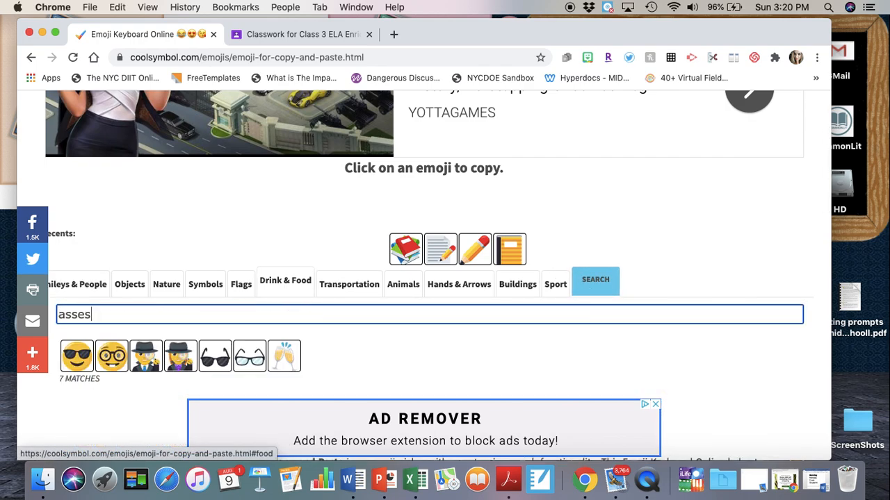
key("Backspace")
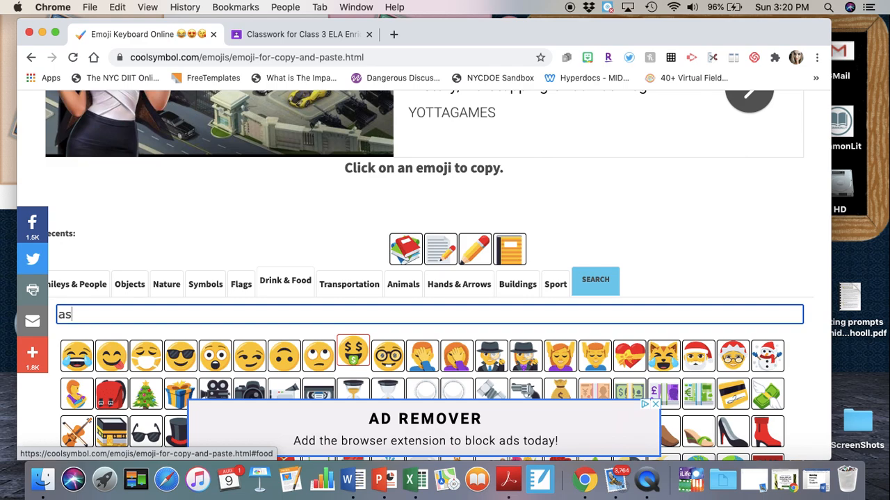
type("check")
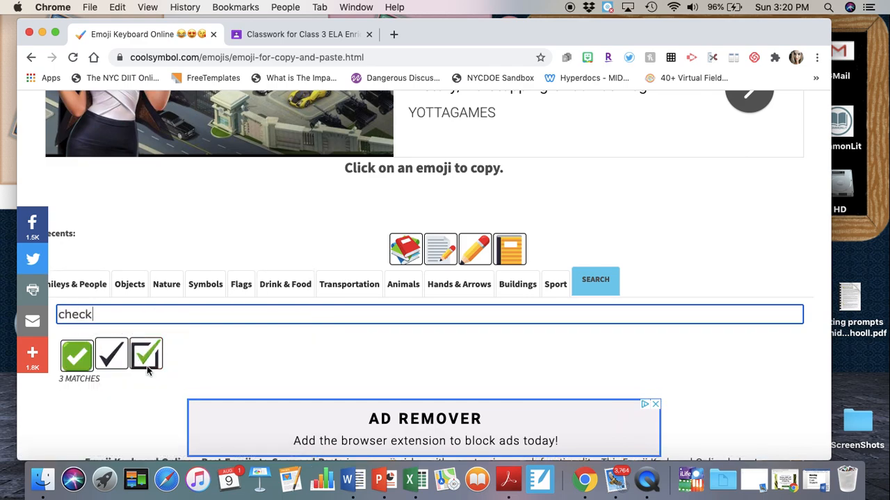
left_click(146, 356)
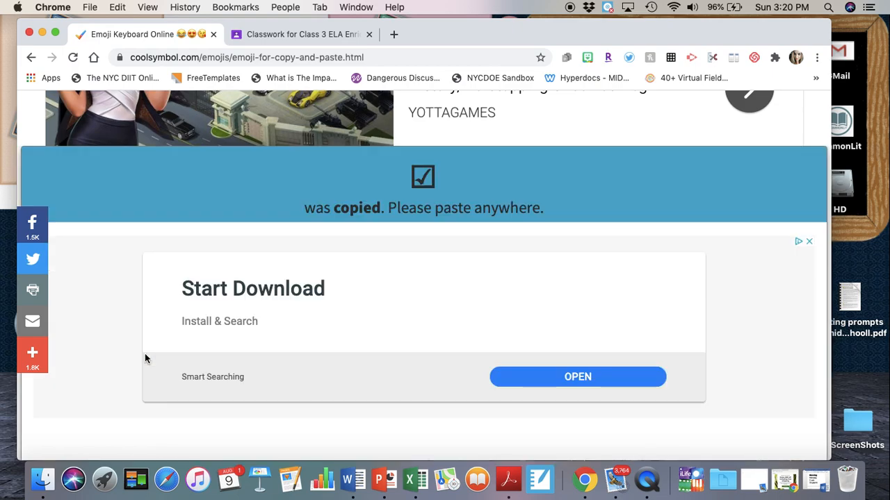
left_click(303, 34)
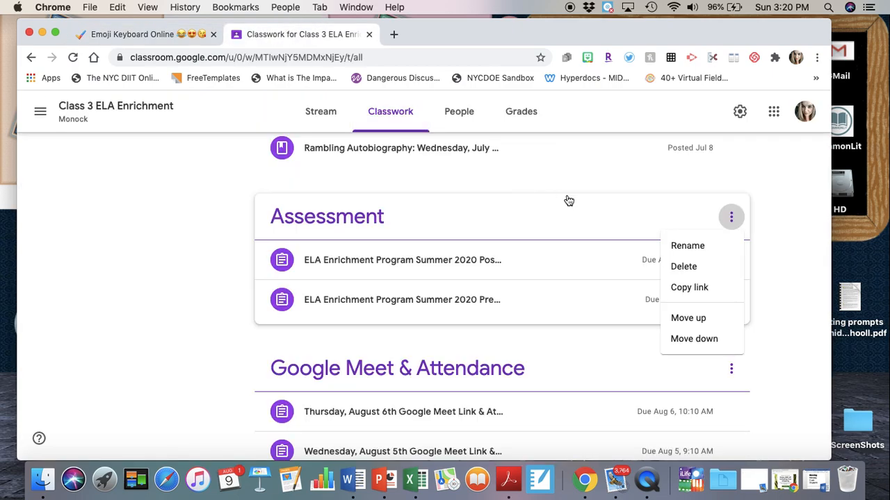
Rename the Assessment topic with a ☑ check-box symbol on each side of its name.
left_click(687, 245)
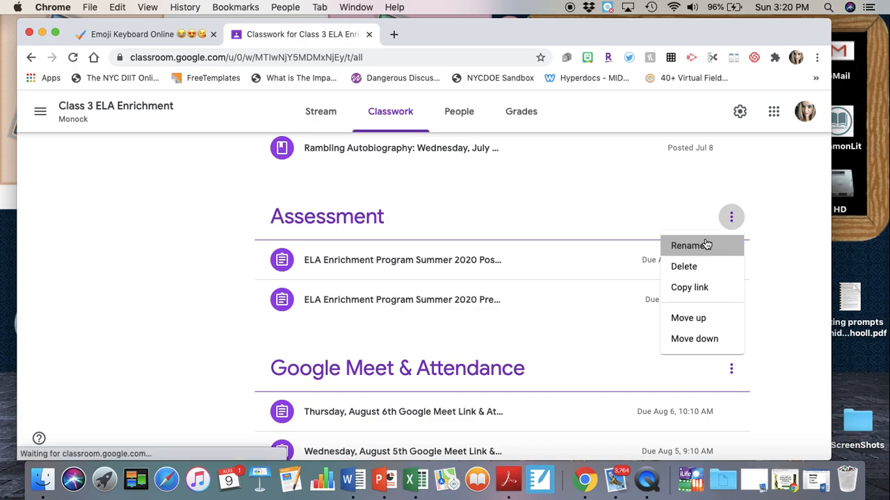
left_click(687, 245)
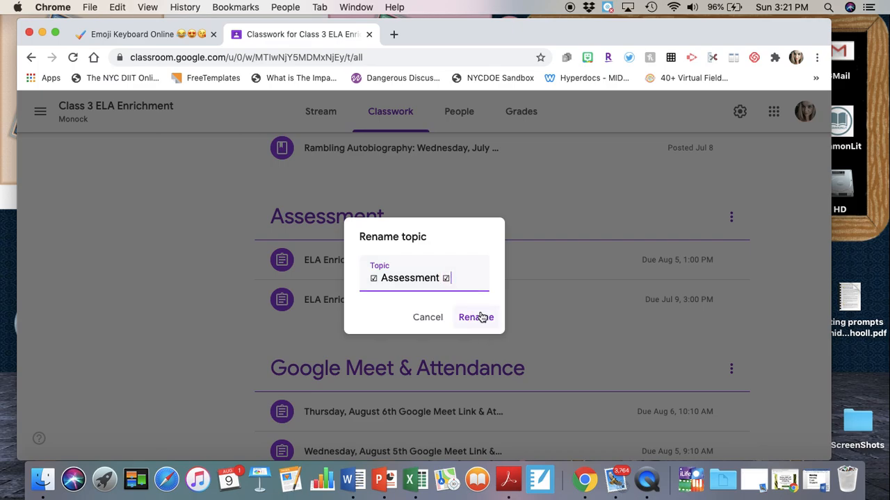
left_click(475, 317)
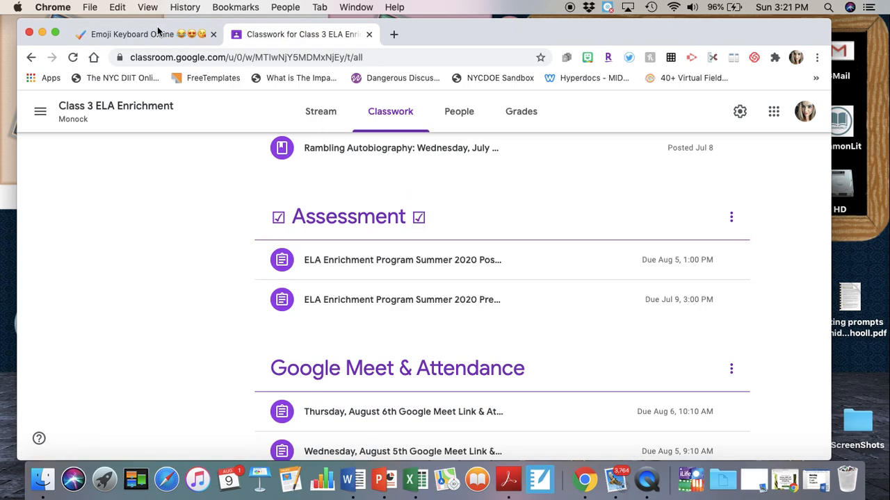
Search CoolSymbol's emoji page for 'check', copy the green ✅ emoji and return to Classroom.
left_click(139, 34)
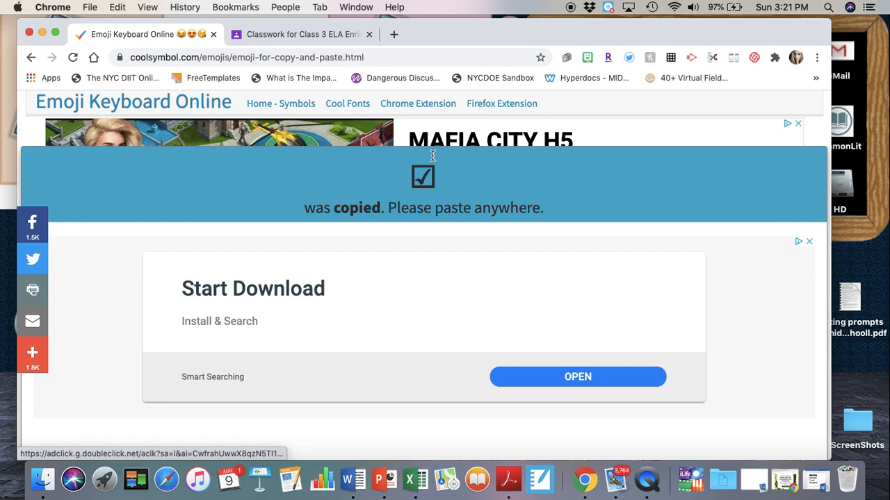
left_click(281, 103)
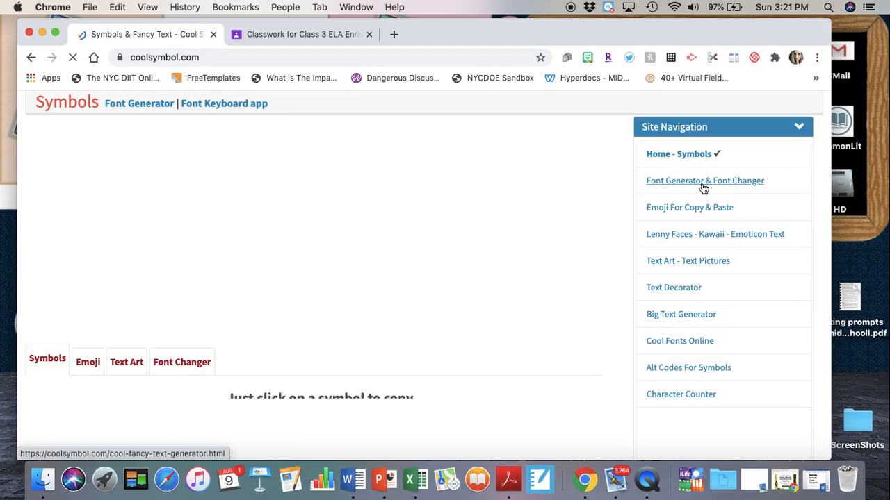
left_click(690, 207)
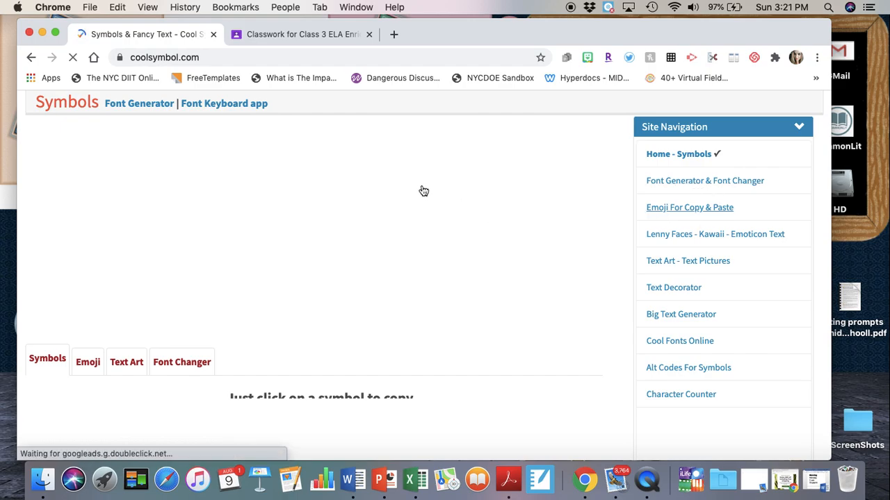
left_click(690, 207)
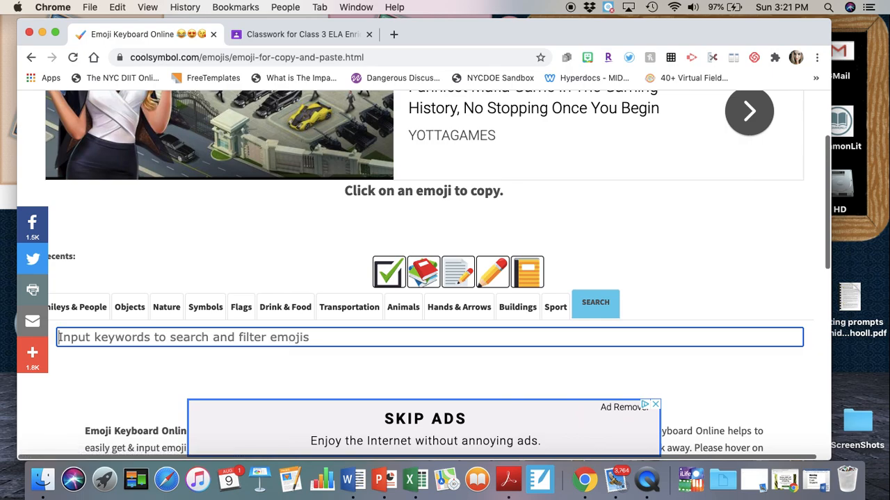
type("check")
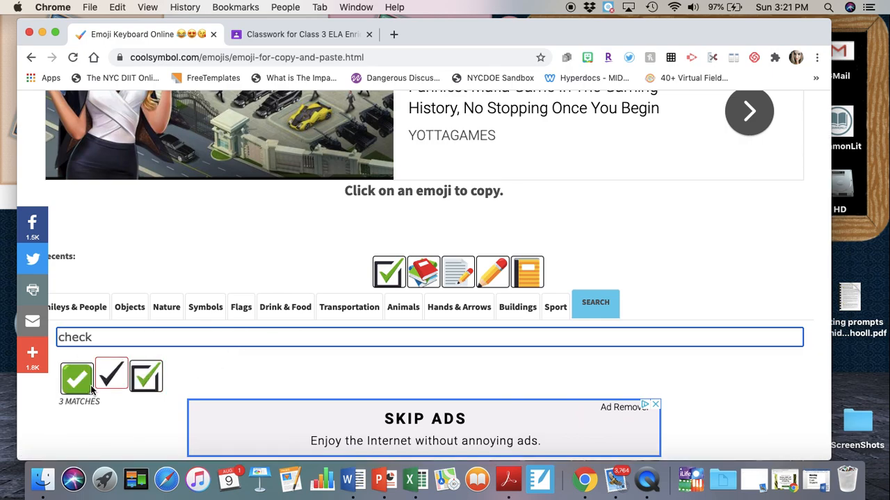
left_click(77, 375)
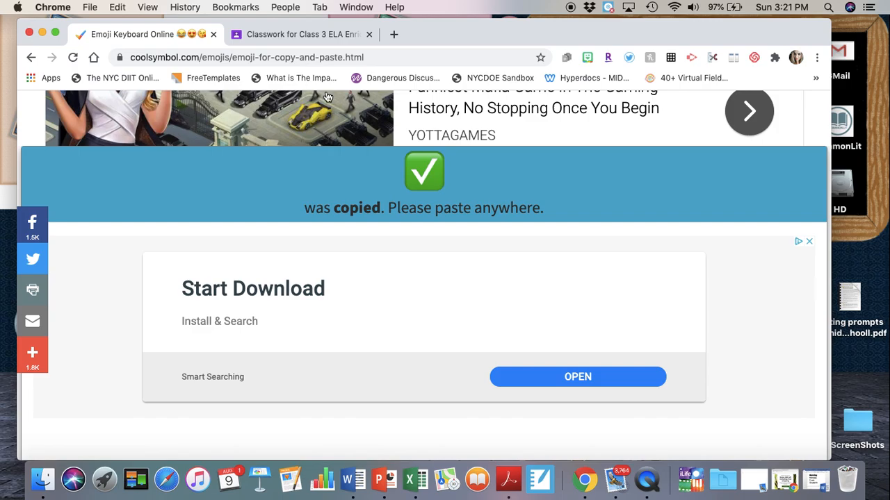
left_click(298, 33)
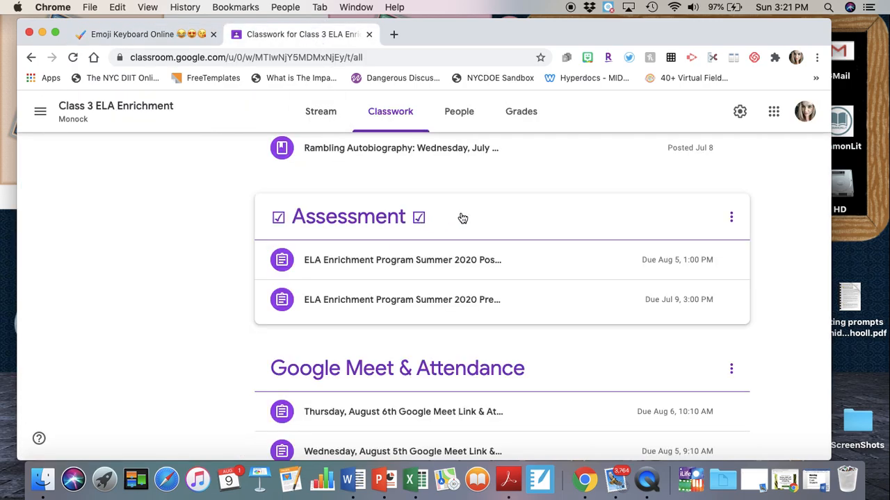
Rename the Assessment topic with ✅ emoji on both sides, then go to the CoolSymbol tab.
left_click(731, 217)
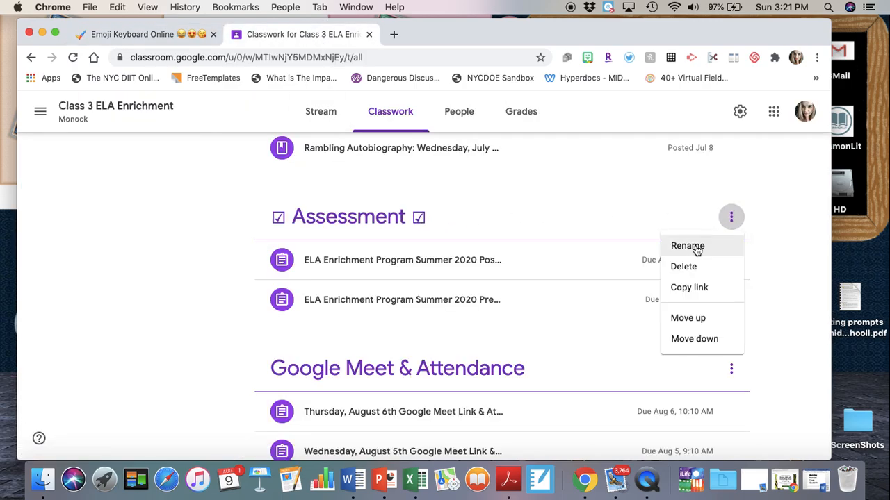
left_click(686, 244)
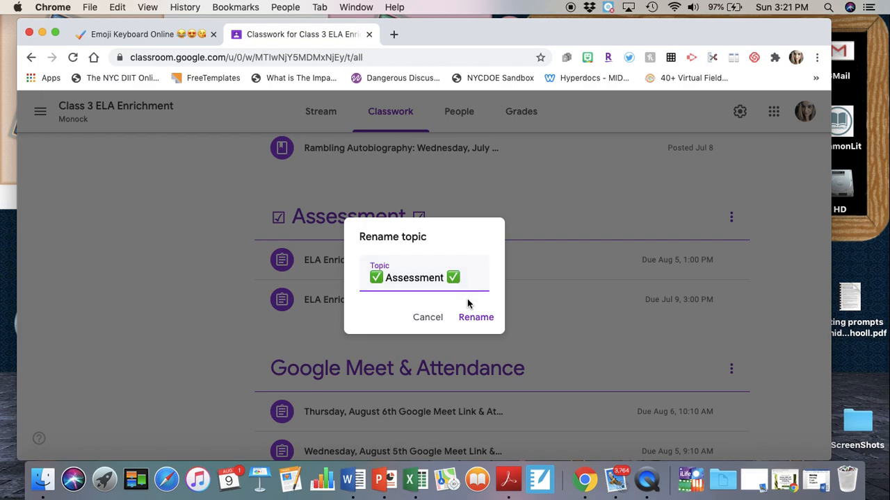
left_click(476, 317)
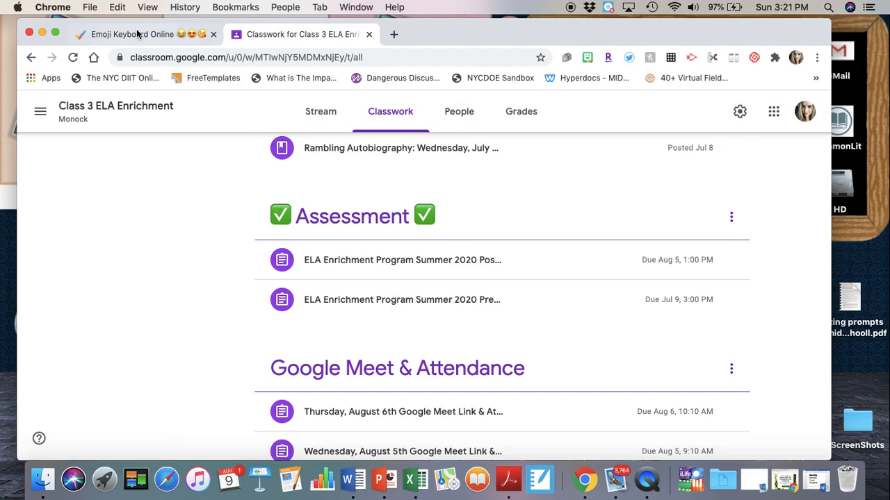
left_click(132, 34)
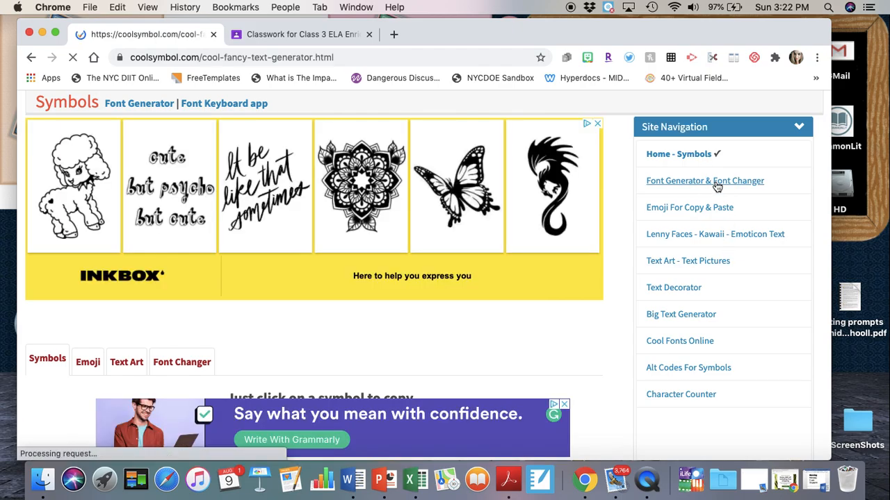
Generate 'Assessment' in the font generator, copy a fancy-style version and return to Classroom.
left_click(703, 181)
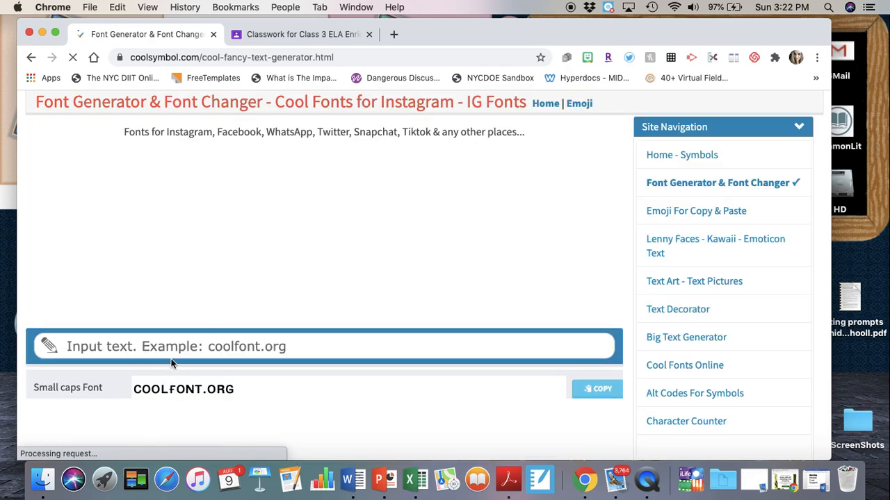
type("A")
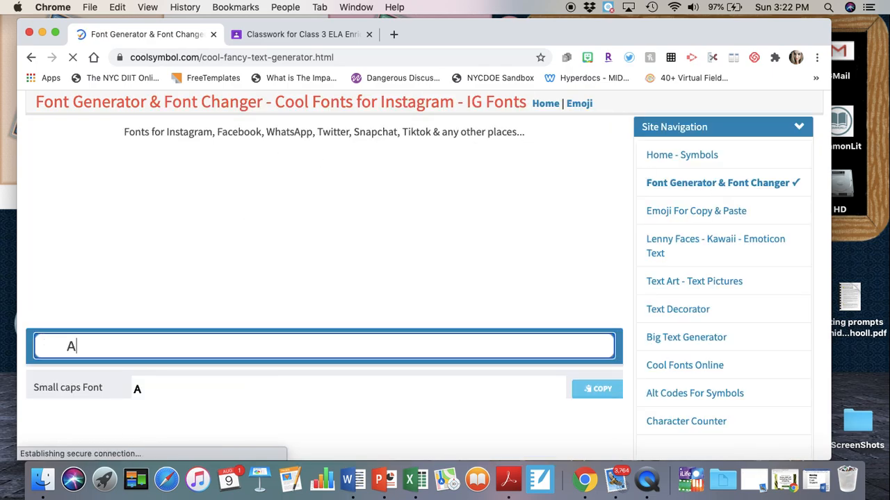
type("ssessment")
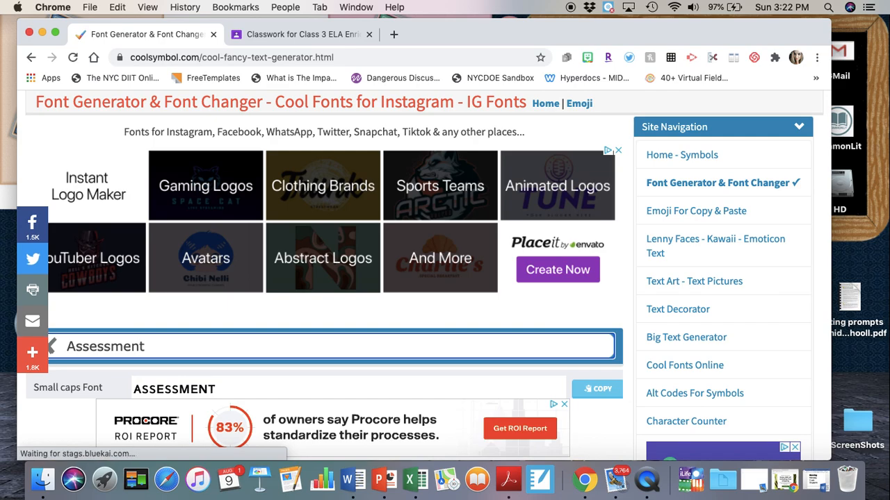
scroll("down", 3)
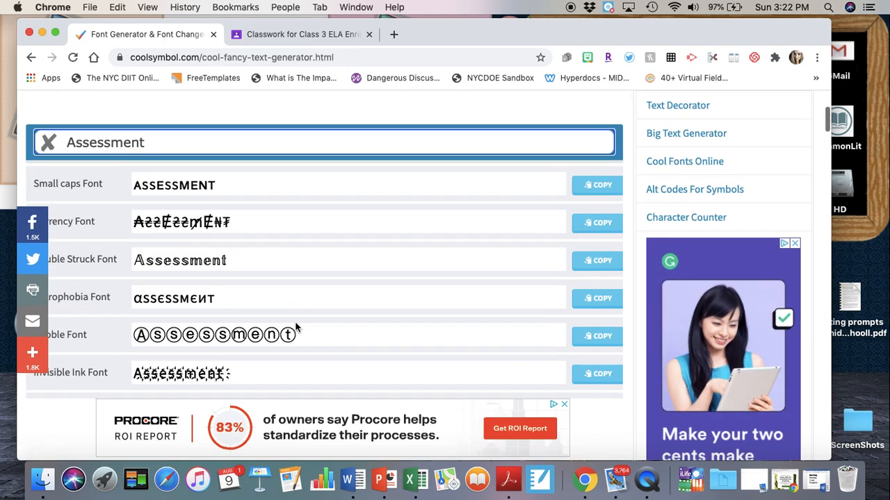
scroll("down", 3)
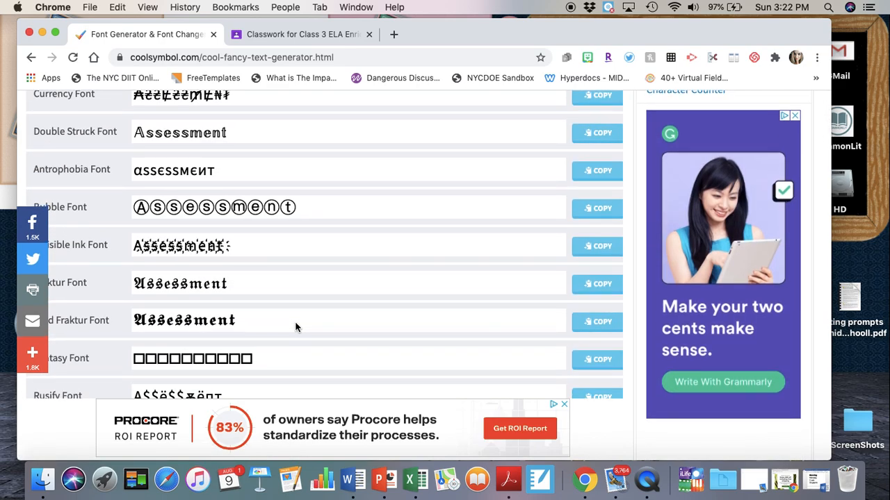
scroll("down", 3)
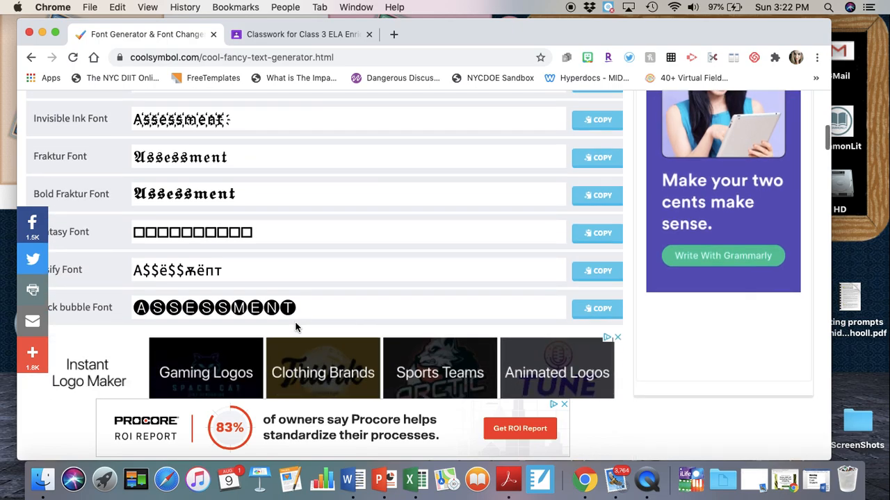
scroll("down", 3)
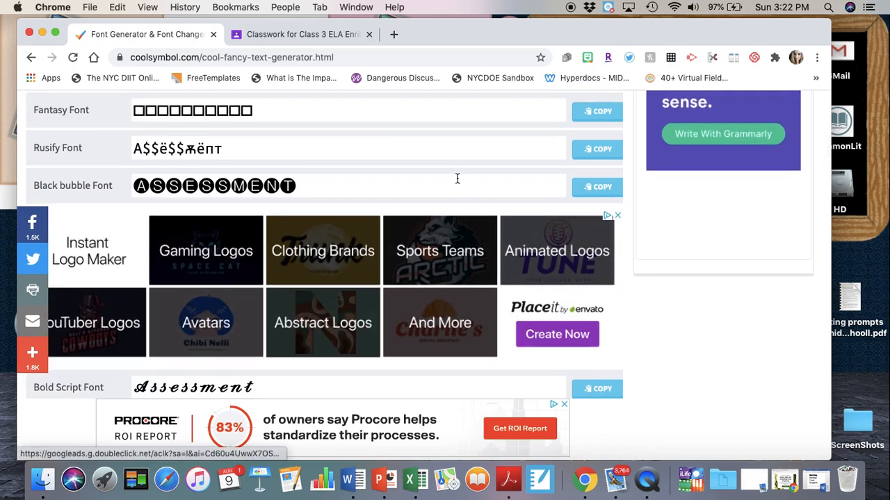
scroll("down", 3)
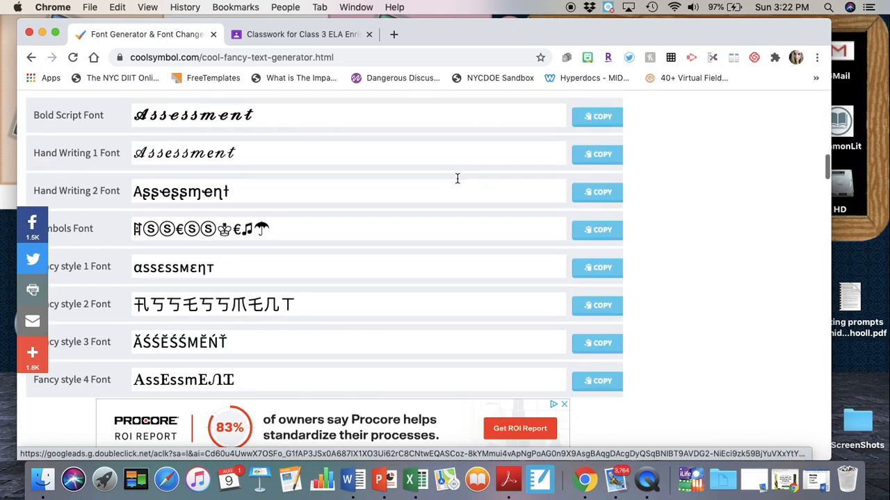
scroll("down", 3)
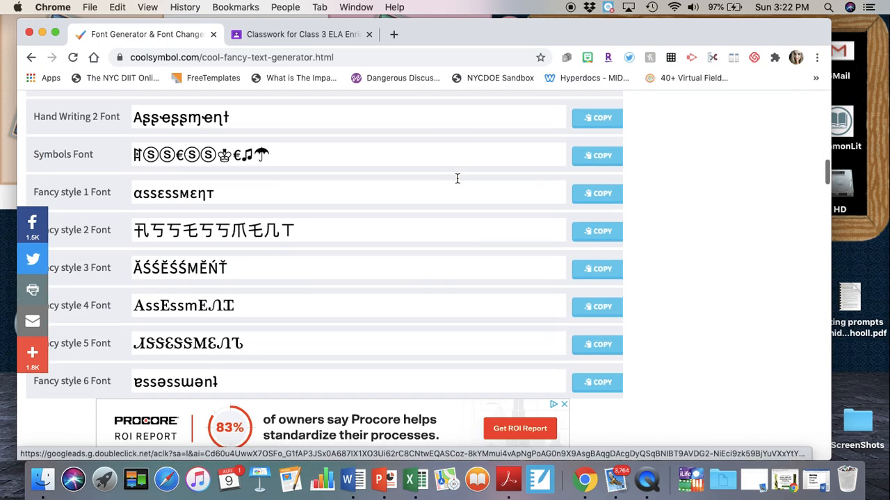
scroll("down", 3)
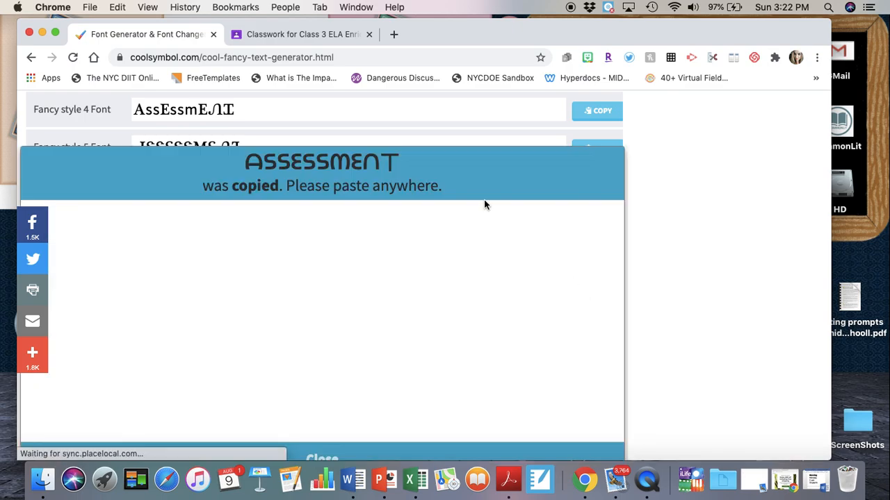
left_click(303, 33)
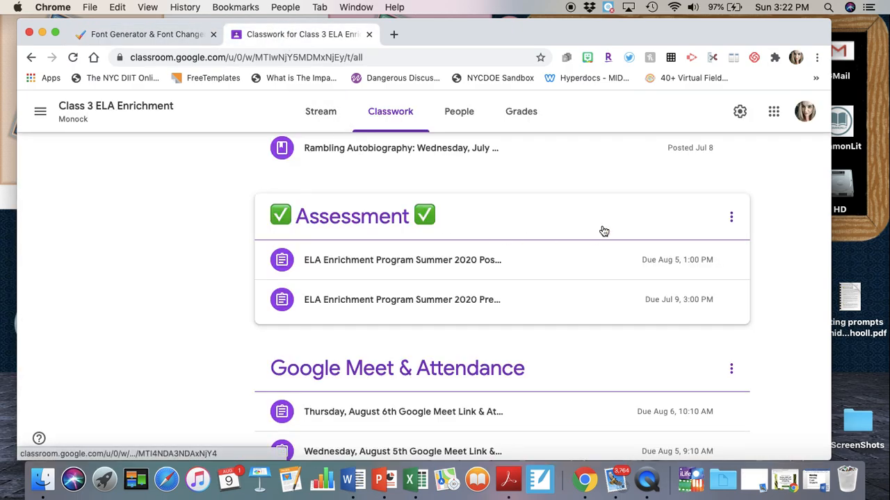
Rename the topic to the fancy-font ASSESSMENT kept between the two ✅ emoji.
left_click(731, 217)
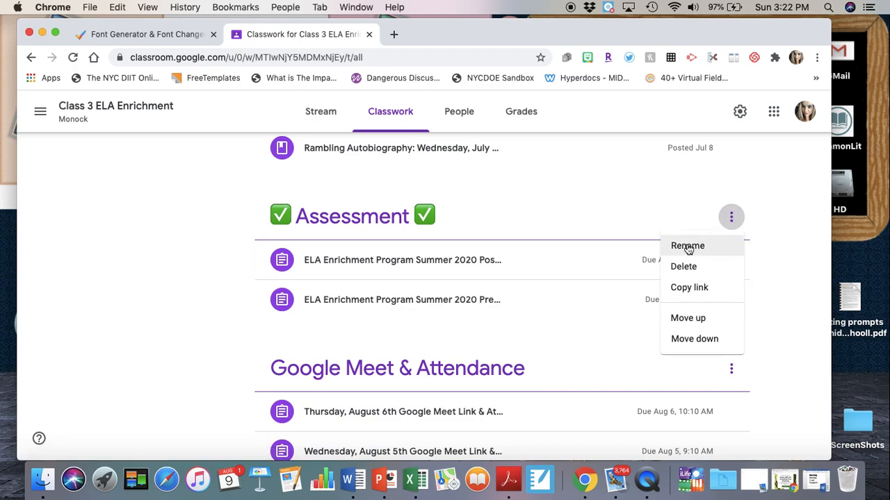
left_click(686, 244)
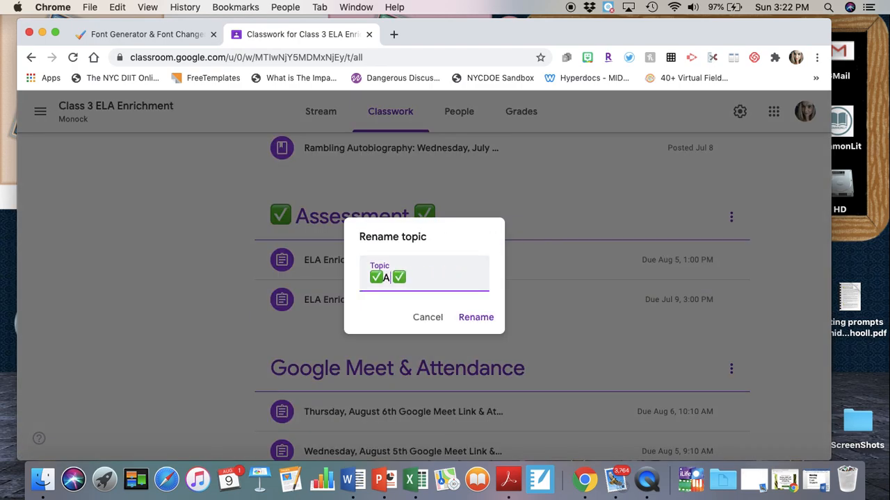
type("SSESSMENT")
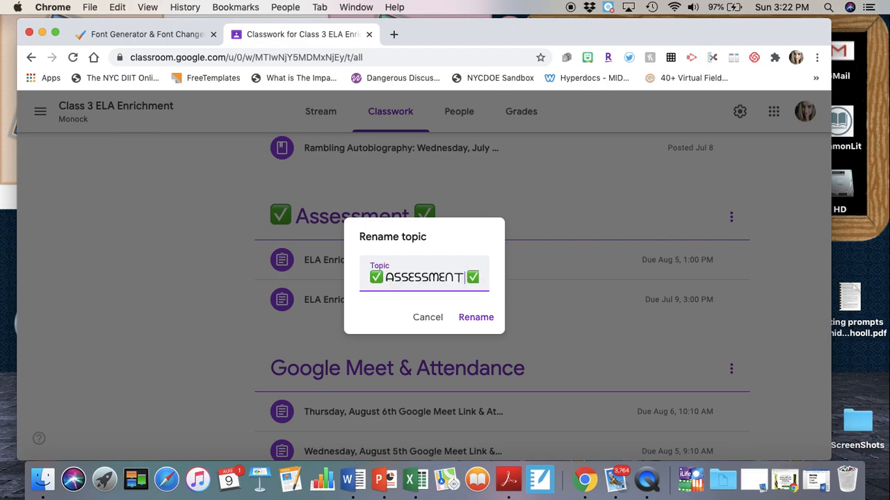
left_click(476, 317)
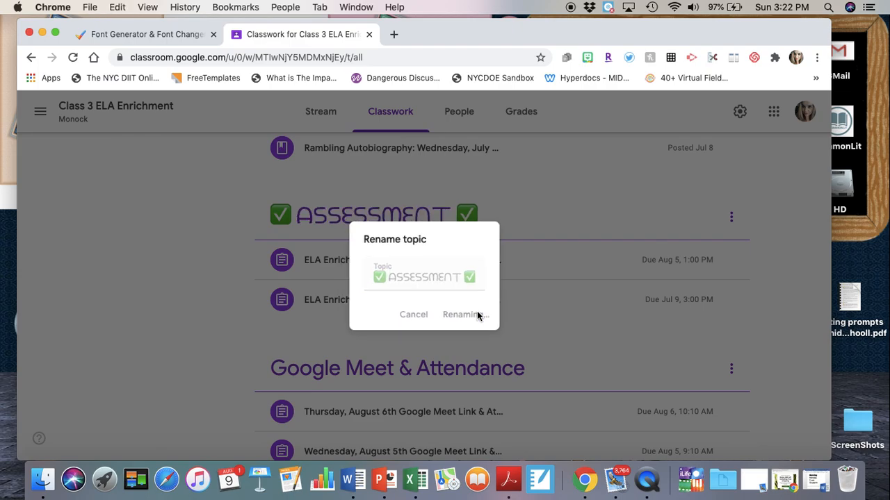
left_click(461, 314)
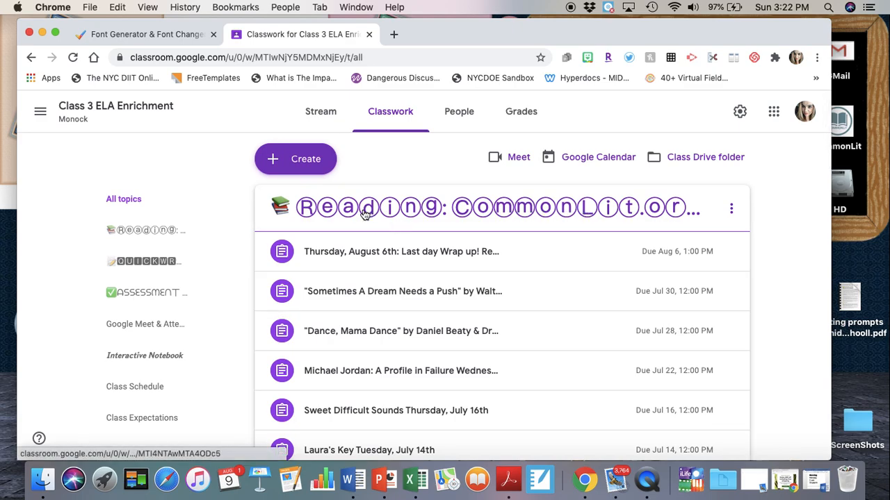
mouse_move(484, 211)
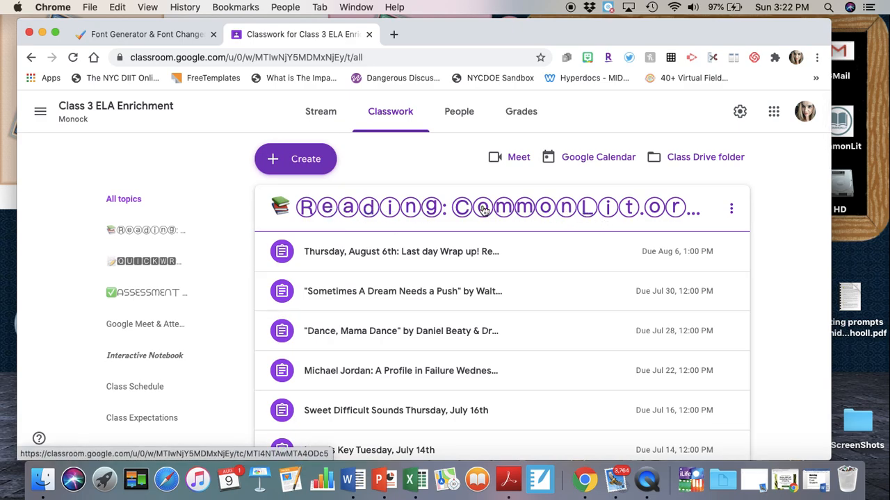
mouse_move(525, 209)
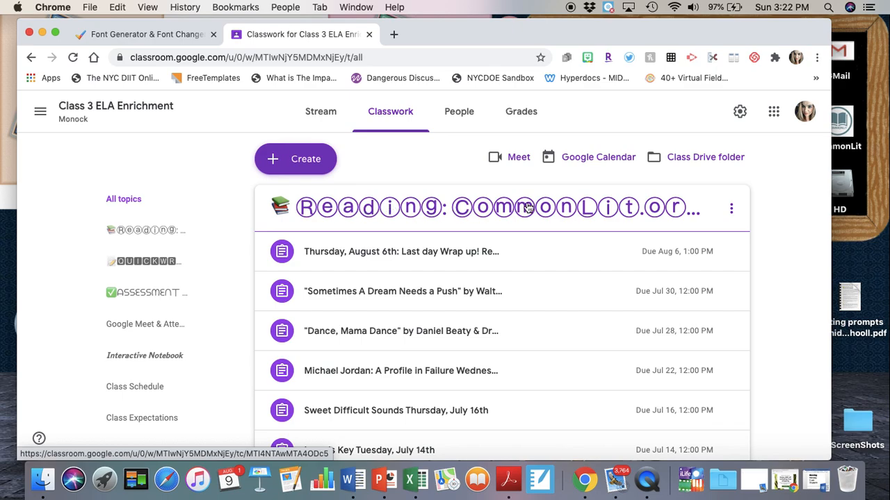
scroll("down", 3)
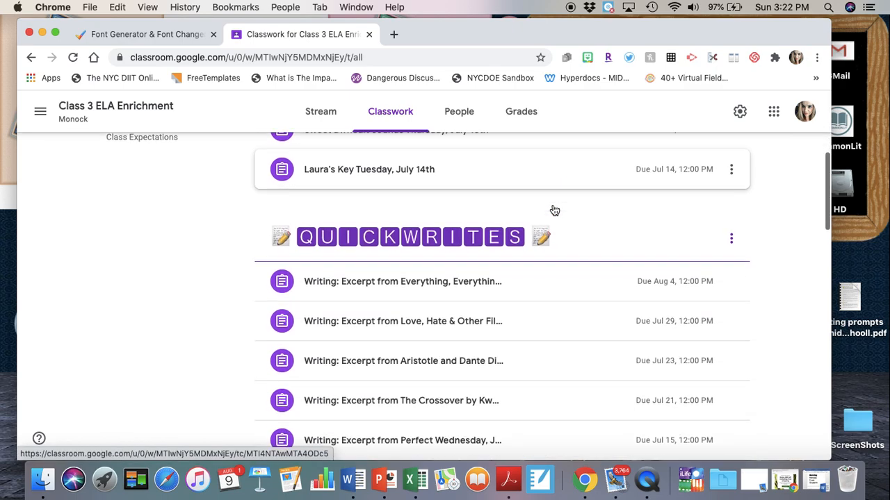
scroll("down", 3)
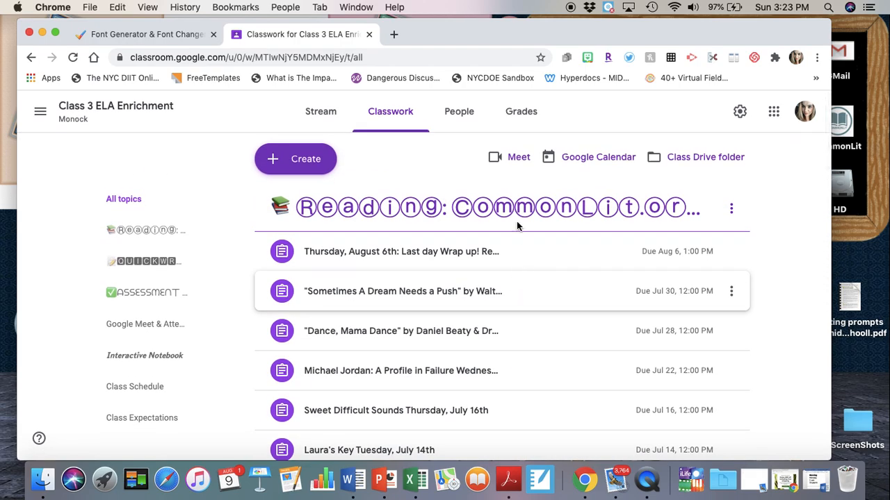
mouse_move(506, 187)
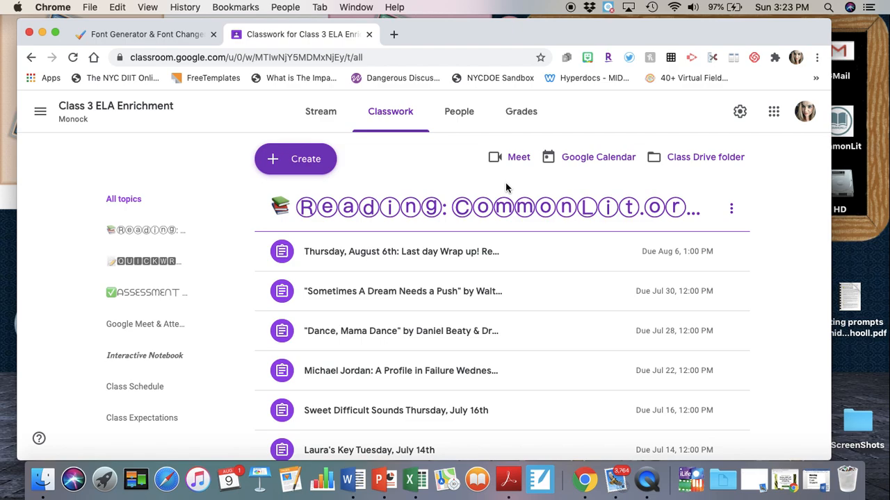